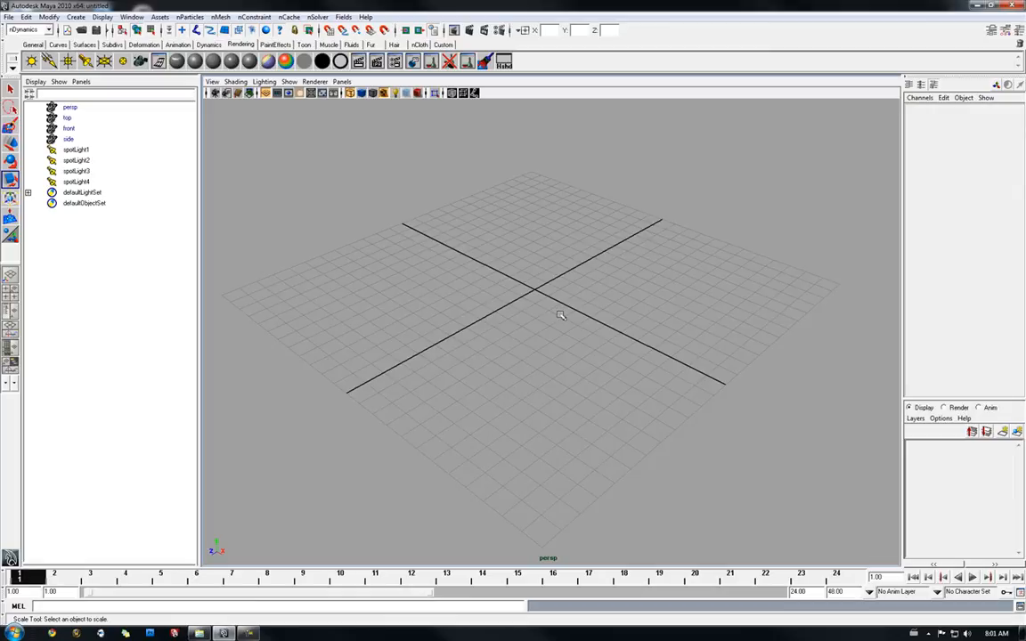
mouse_move(506, 307)
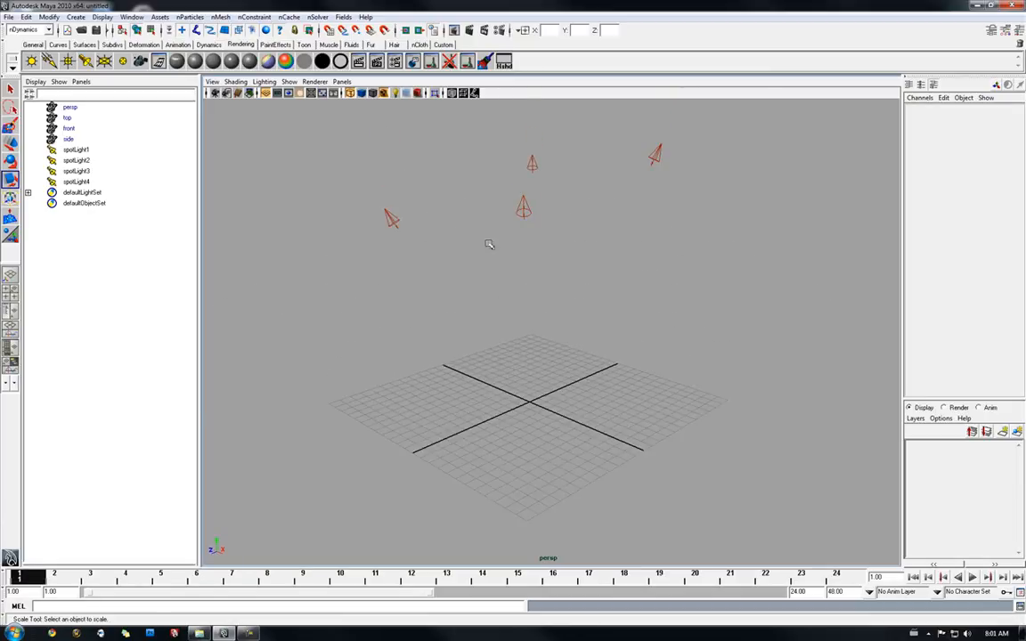
mouse_move(635, 211)
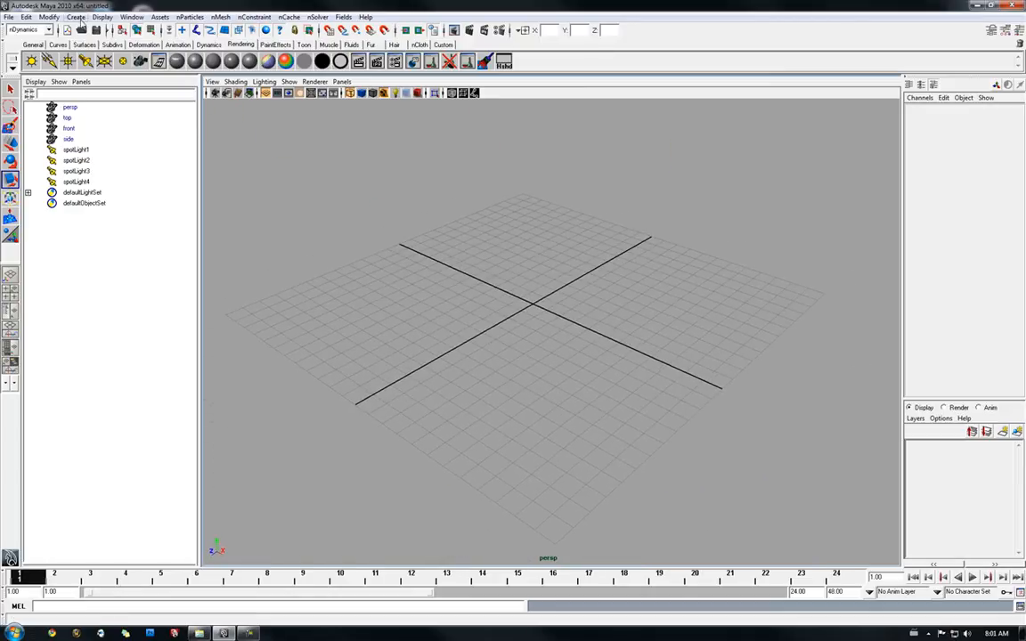
Create polygon plane pPlane1 under the spotlights and tumble the view to see the light pool
left_click(87, 19)
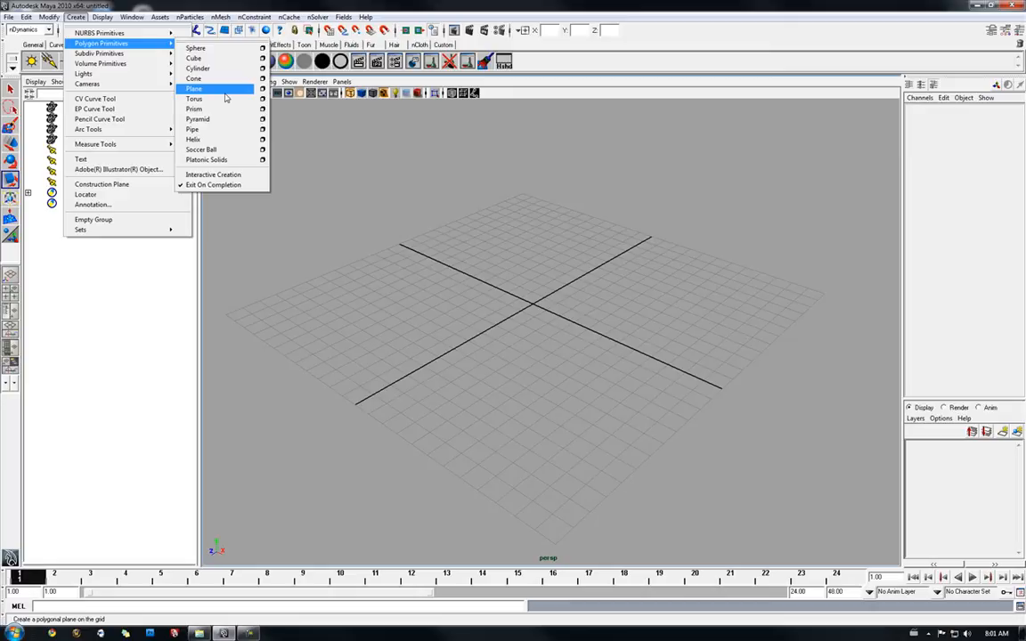
left_click(192, 88)
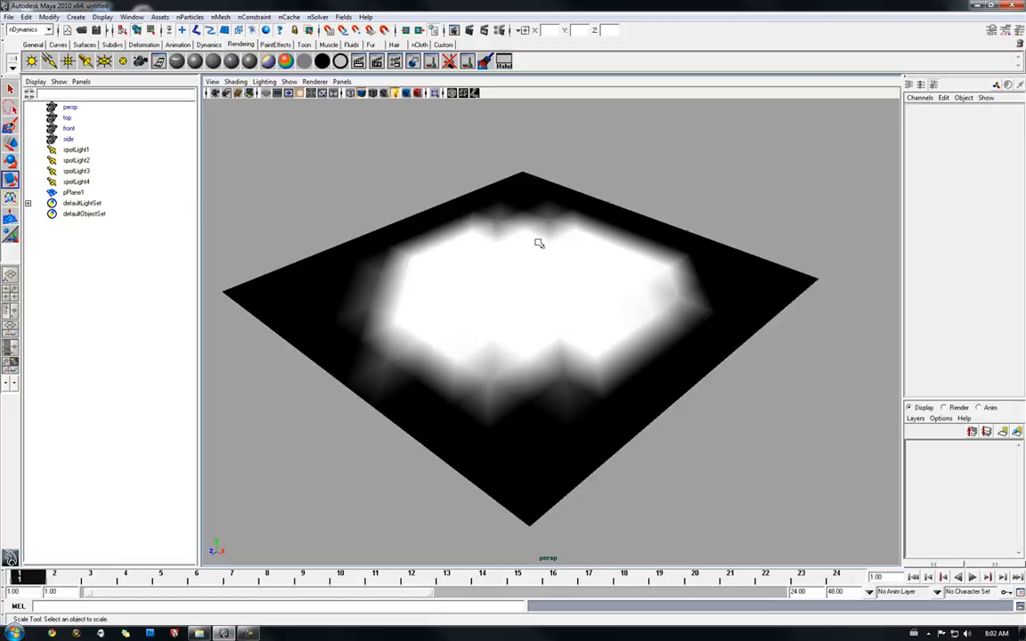
left_click_drag(538, 243, 528, 258)
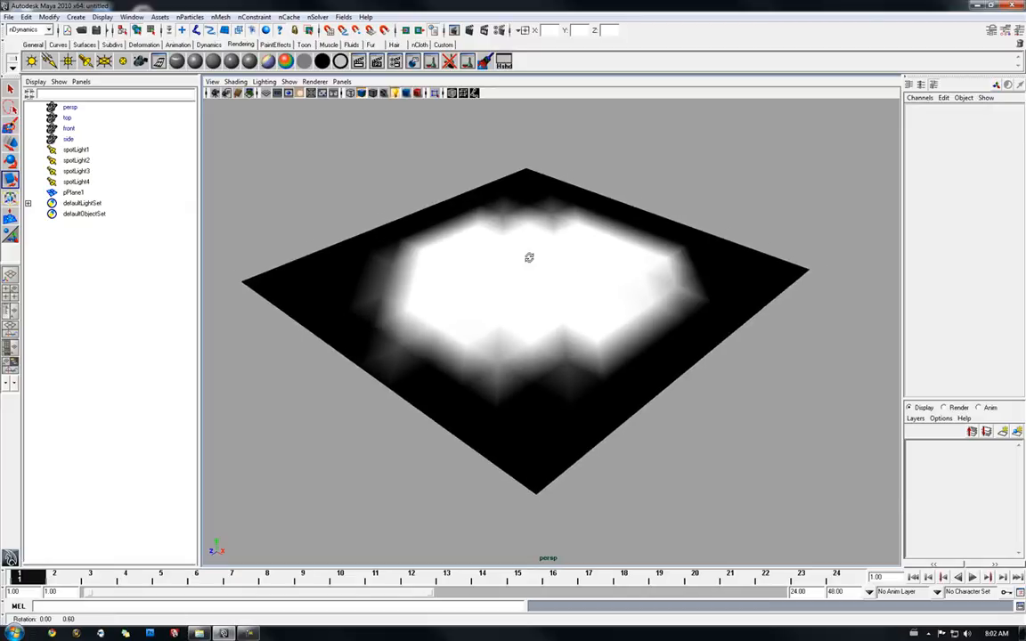
left_click(263, 82)
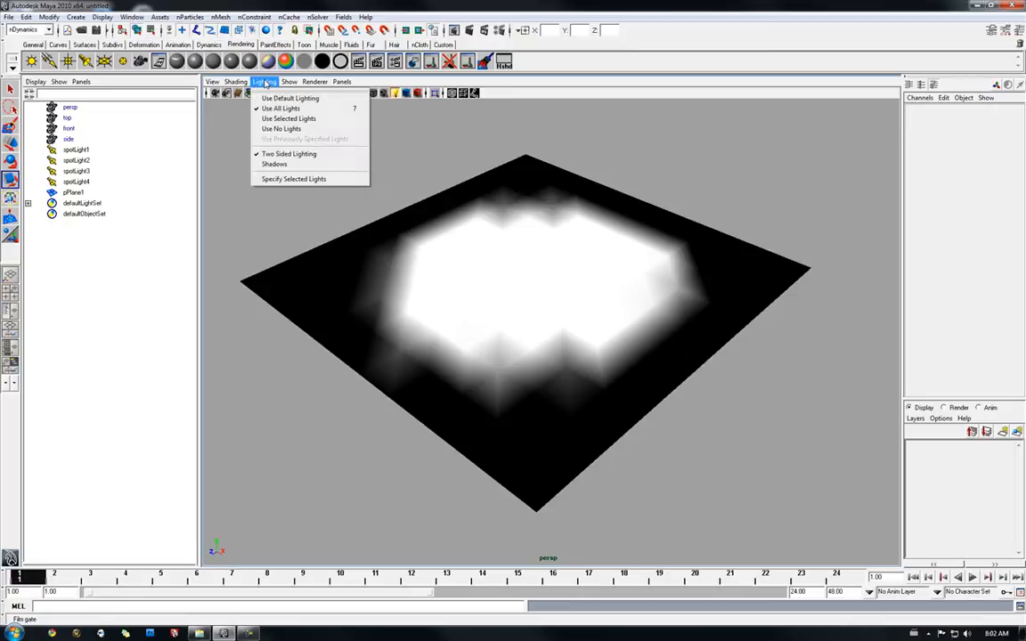
mouse_move(286, 109)
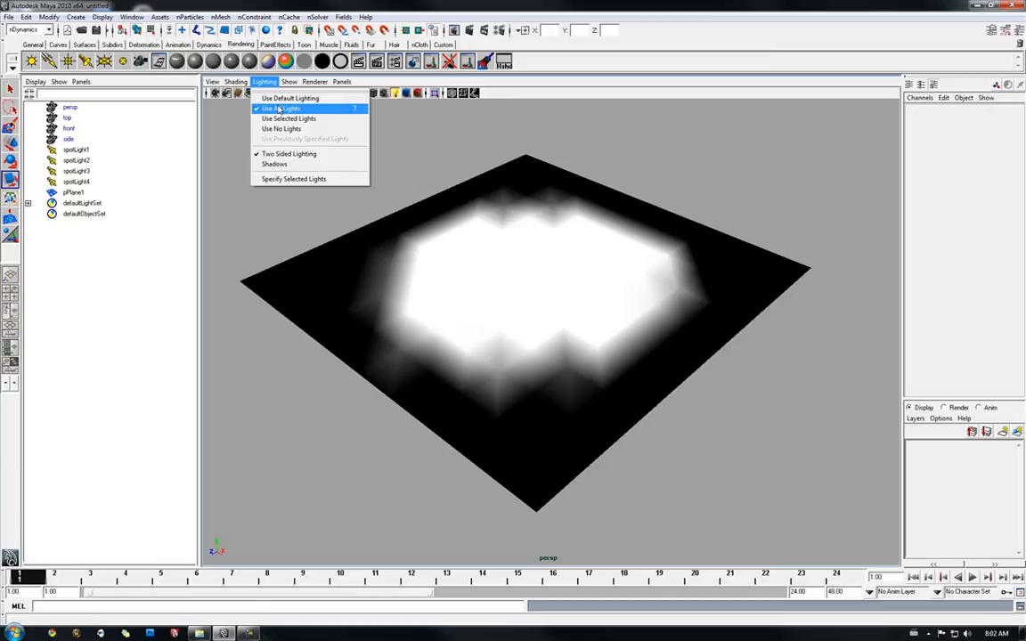
mouse_move(290, 118)
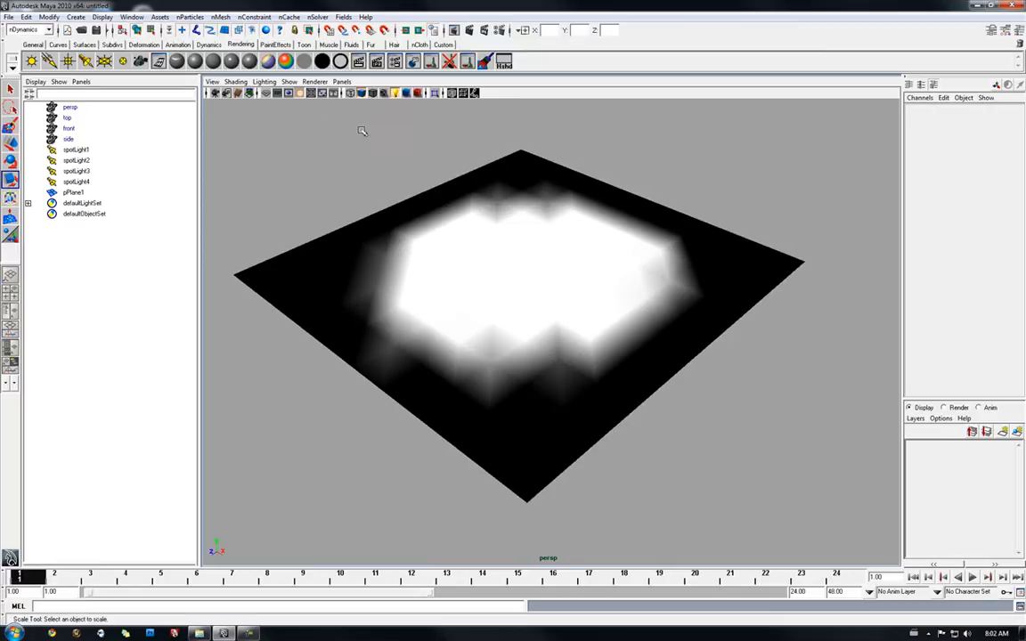
Switch the panel Renderer to High Quality Rendering, then select spotLight1–spotLight4
left_click(314, 81)
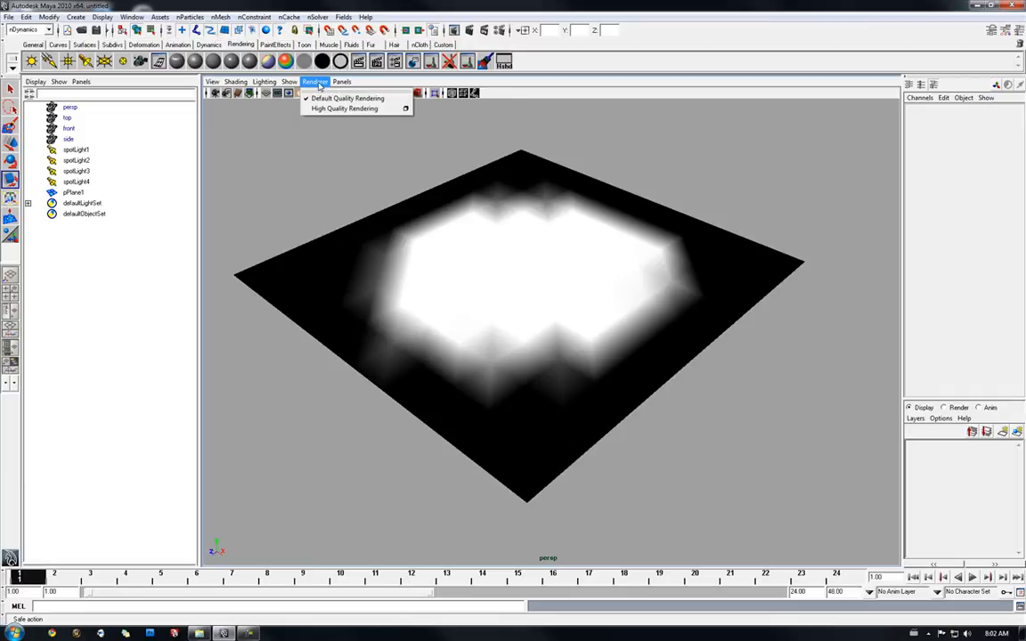
mouse_move(353, 109)
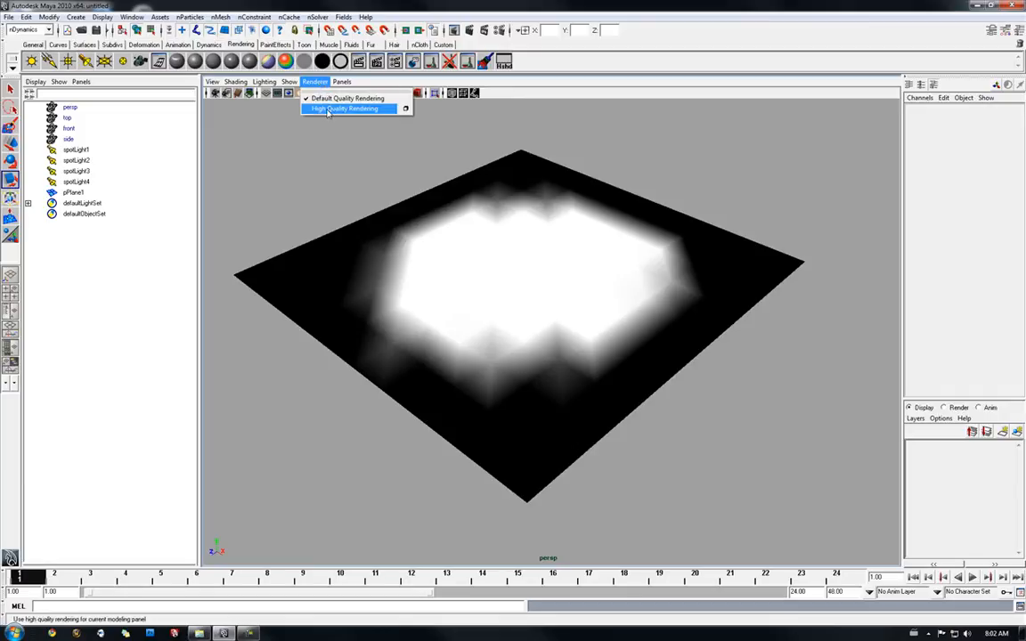
left_click(354, 108)
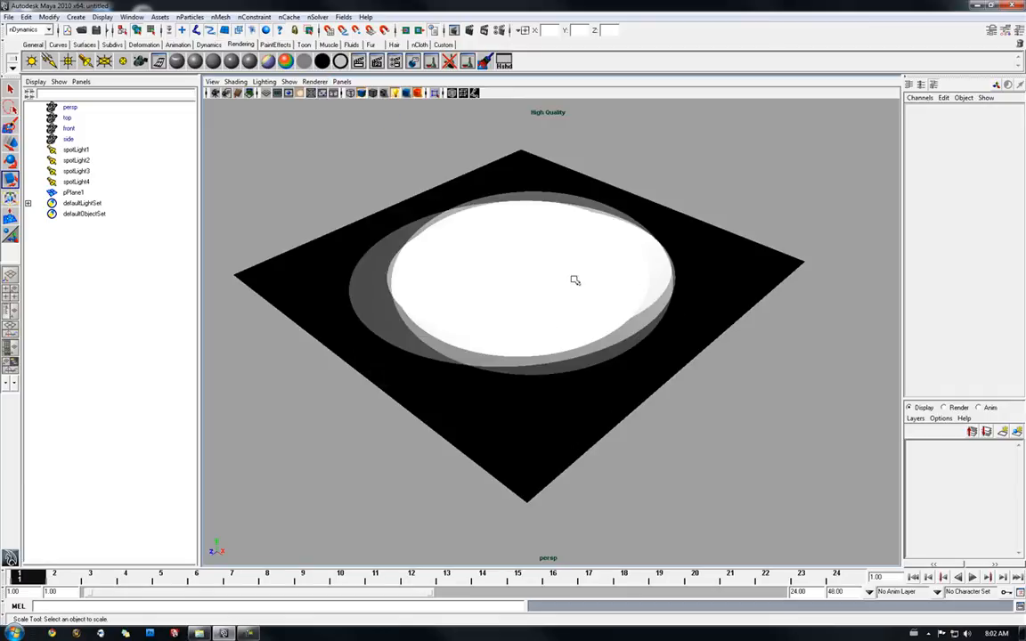
left_click_drag(574, 281, 531, 275)
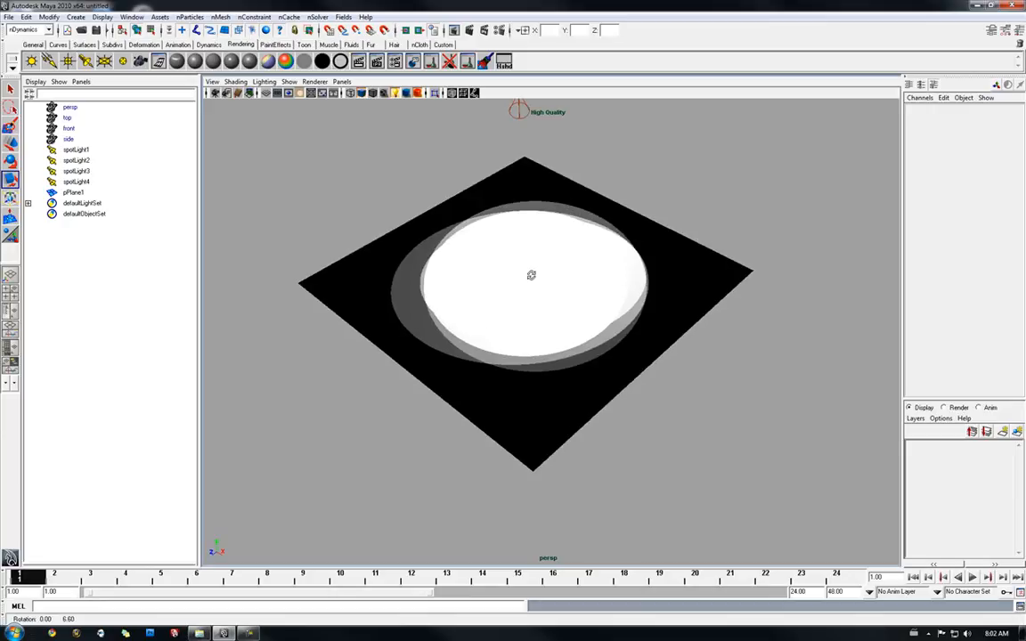
left_click(410, 93)
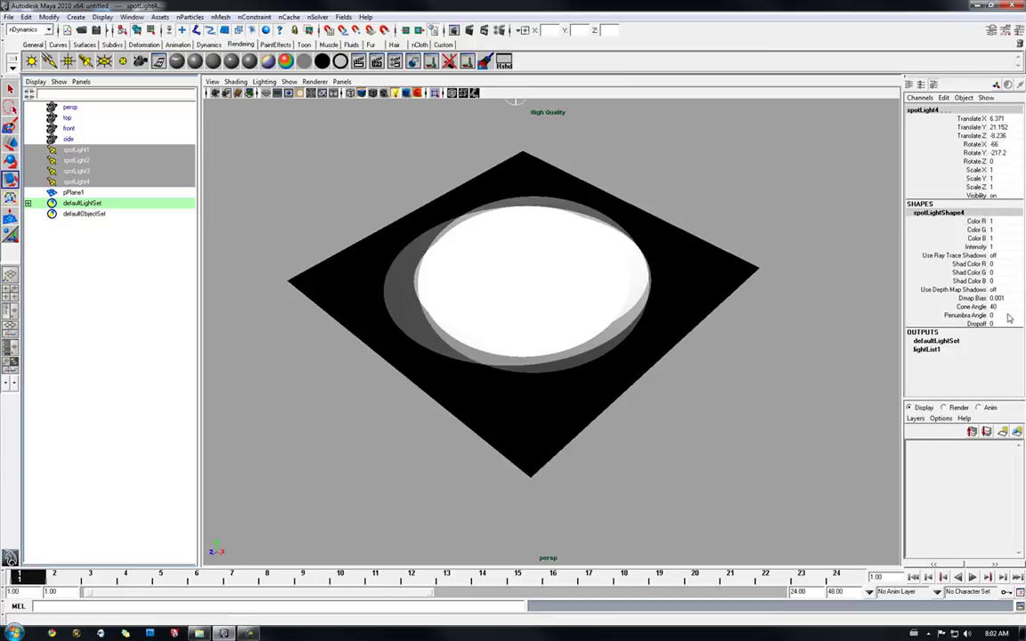
Set Cone Angle 20, Penumbra Angle 20 and Dropoff 5 on the spotlights in the Channel Box
left_click(990, 306)
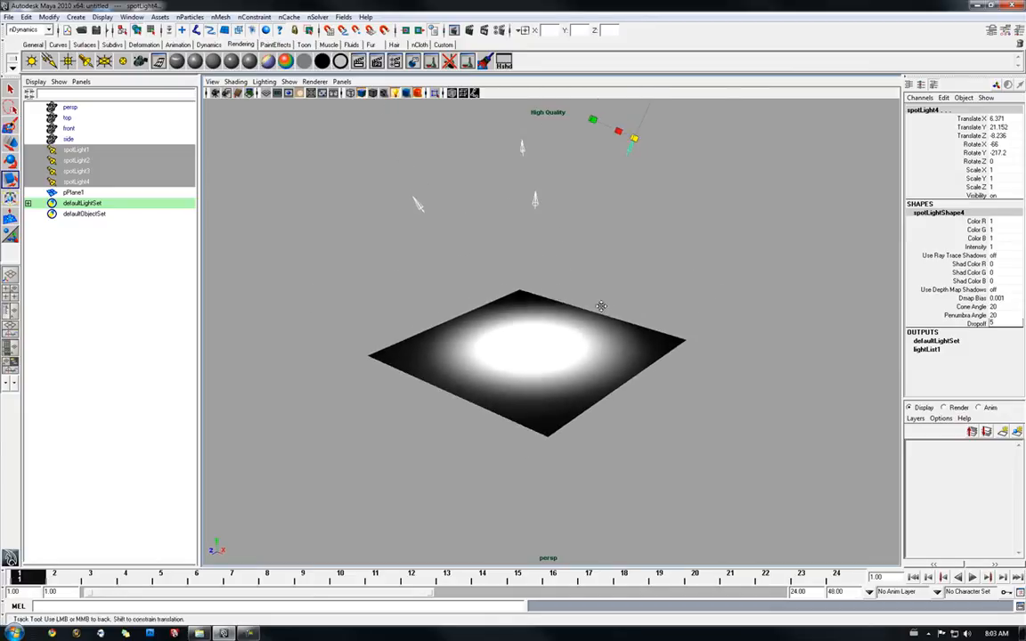
left_click_drag(601, 307, 497, 320)
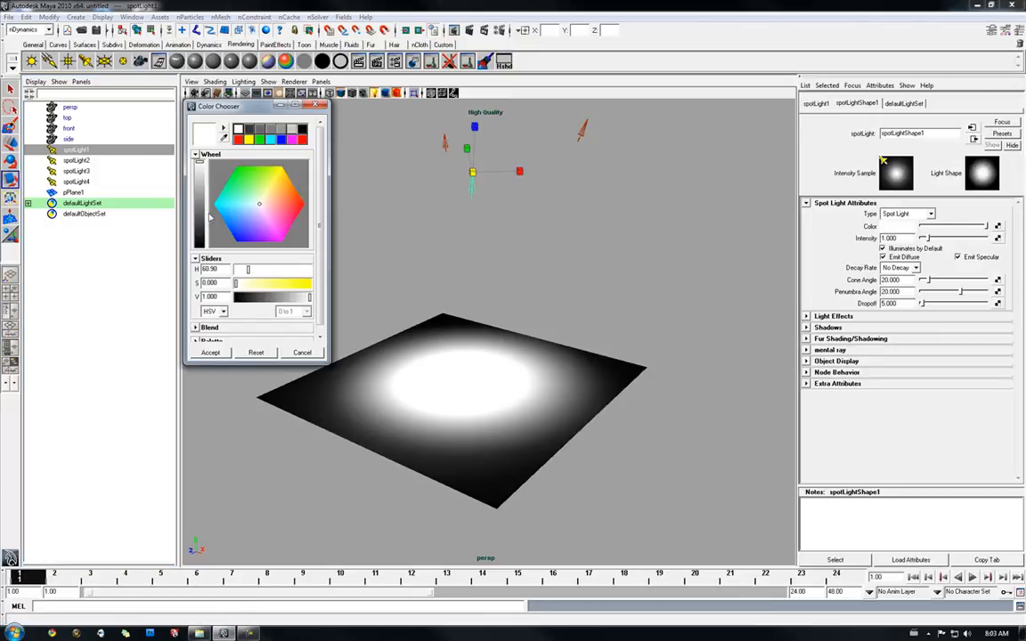
Pick a different colour (green, blue, etc.) for each spotlight in the Color Chooser
left_click(289, 188)
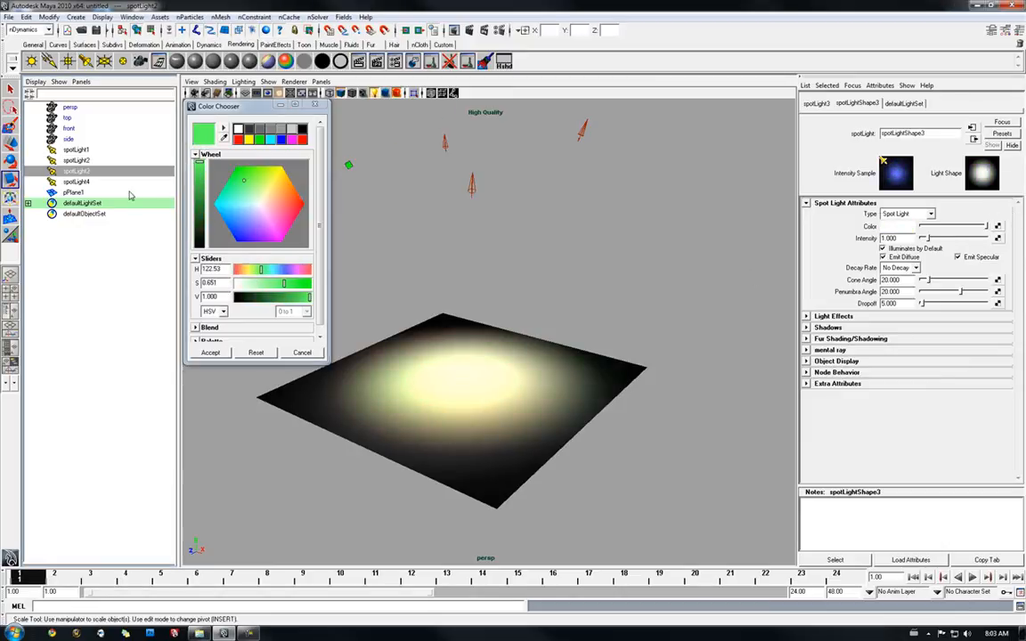
left_click(238, 227)
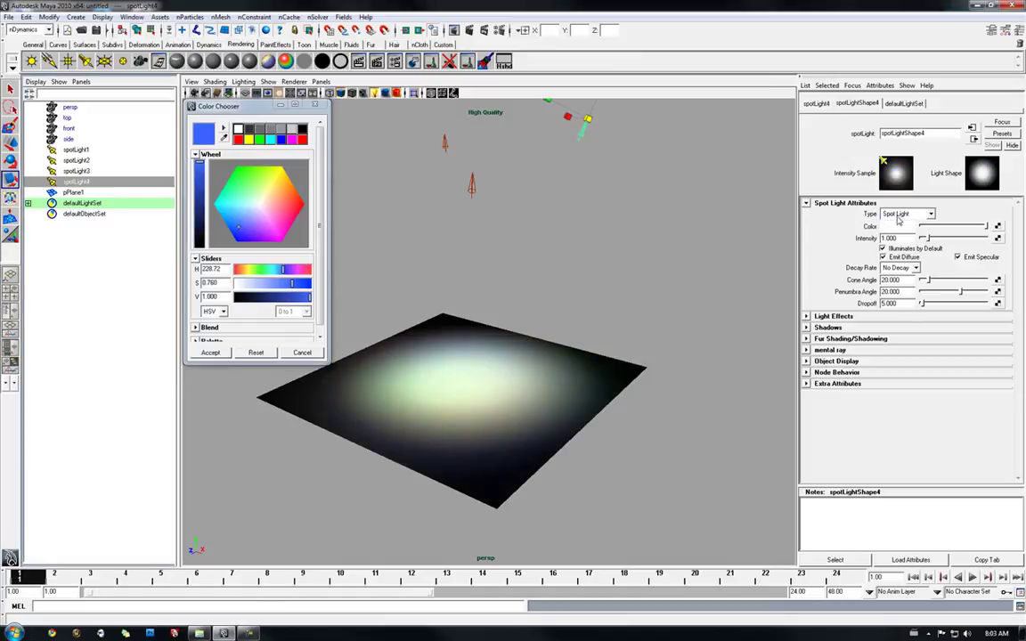
left_click(283, 229)
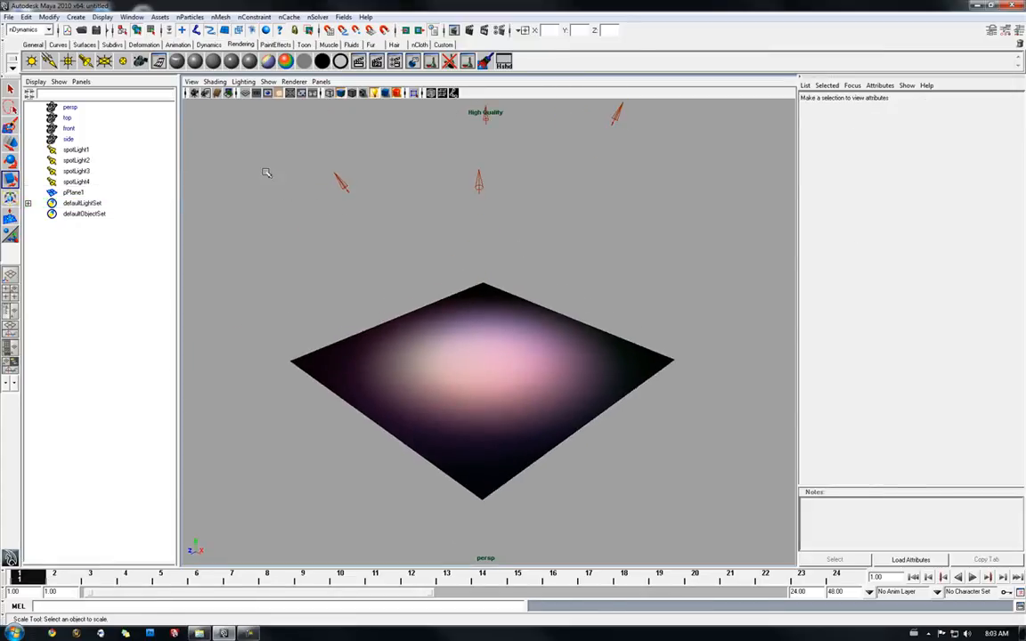
Create a polygon cylinder, stretch it taller in Y and raise it onto the plane
left_click(78, 18)
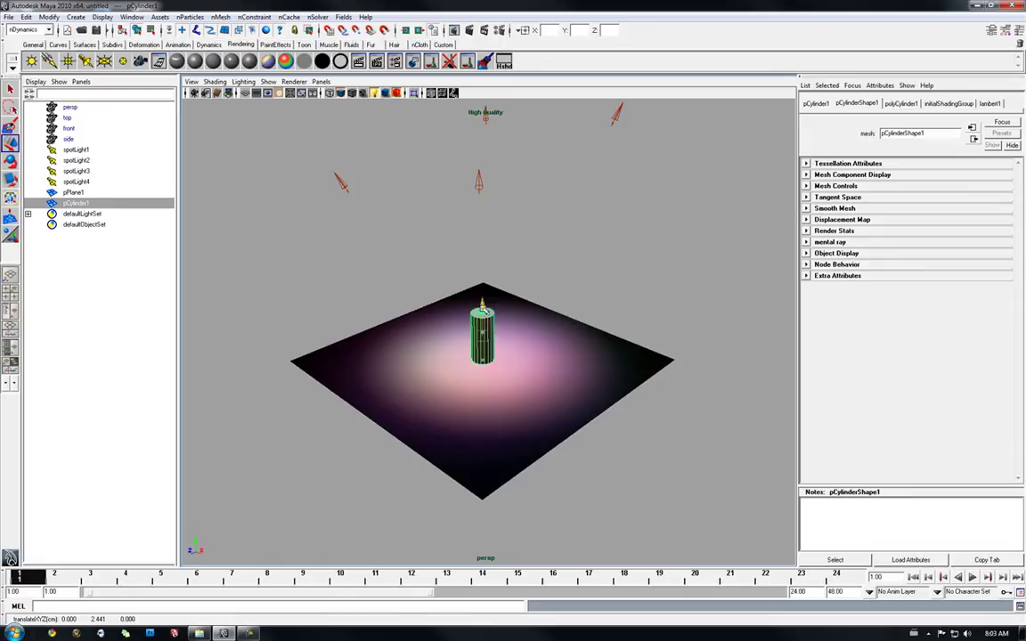
left_click(480, 347)
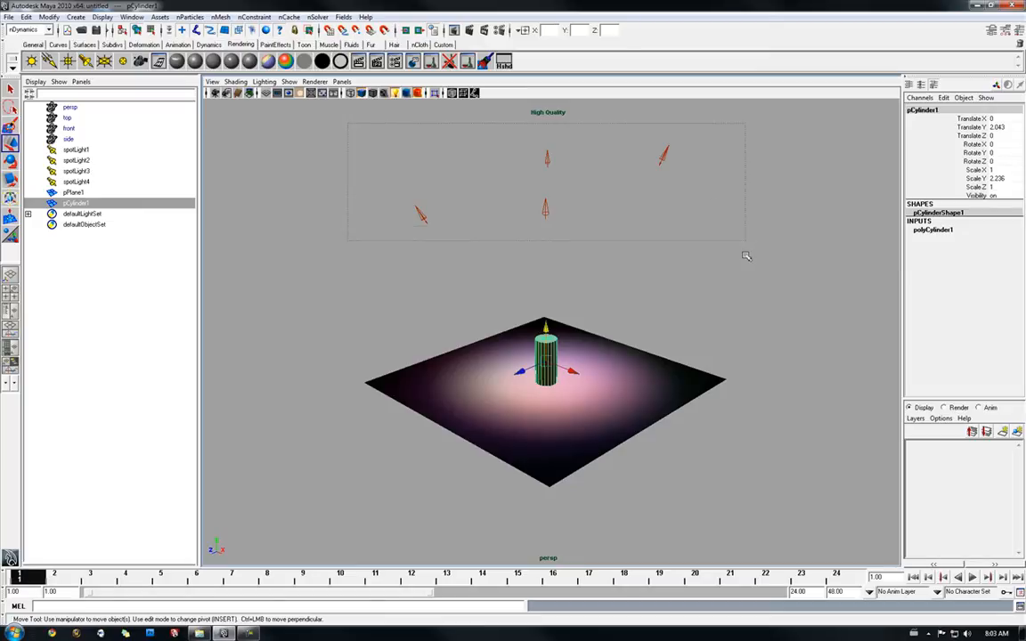
Select the four spotlights and turn Use Ray Trace Shadows on in the Channel Box
left_click(664, 153)
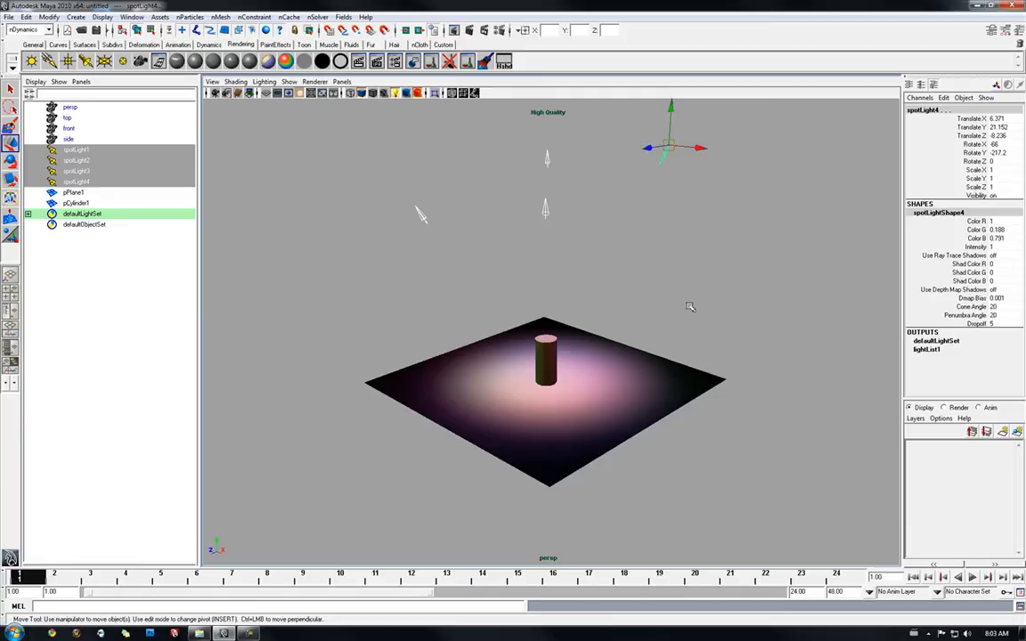
mouse_move(626, 181)
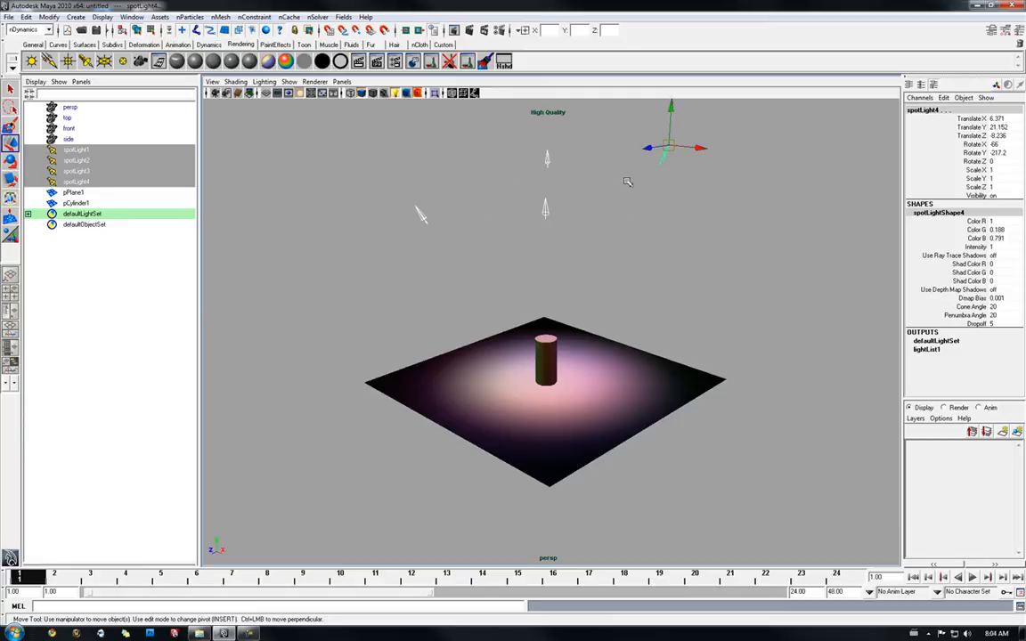
mouse_move(578, 189)
type("on")
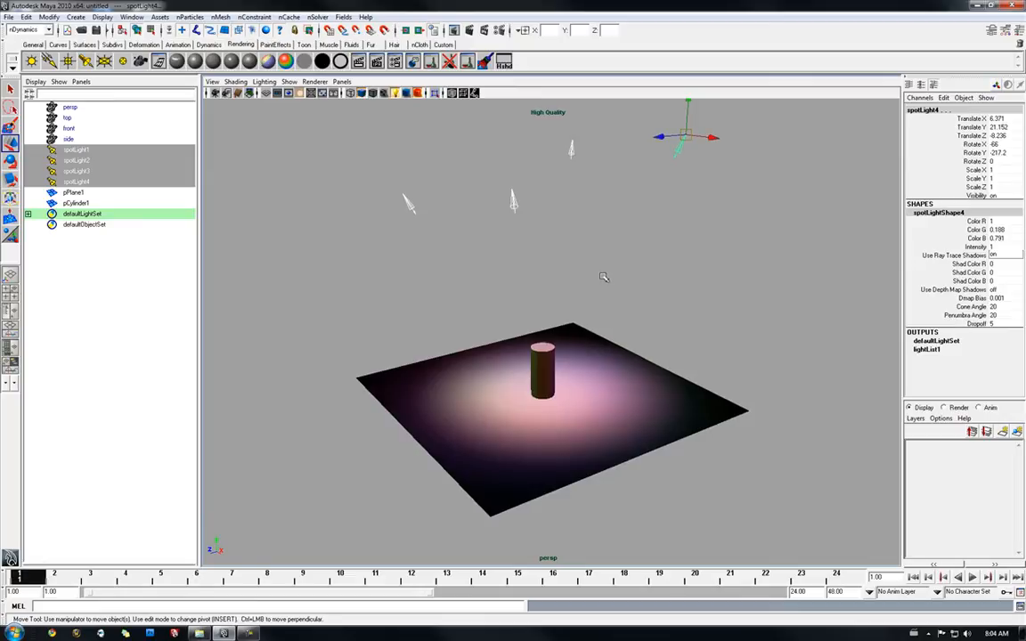
left_click_drag(604, 276, 542, 356)
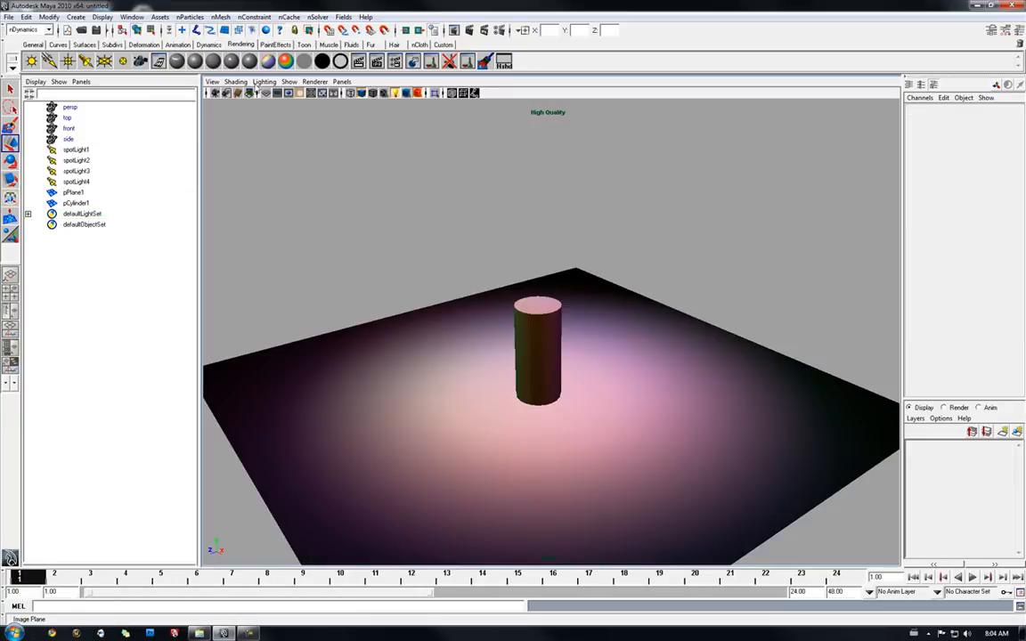
Enable Lighting > Shadows so the cylinder casts four coloured shadows
left_click(269, 82)
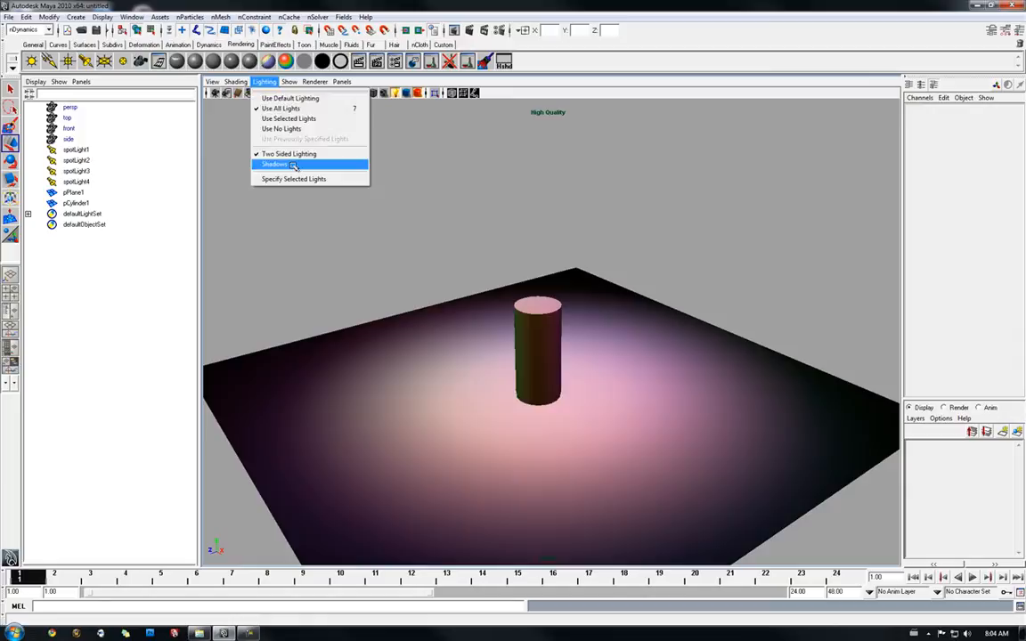
left_click(275, 164)
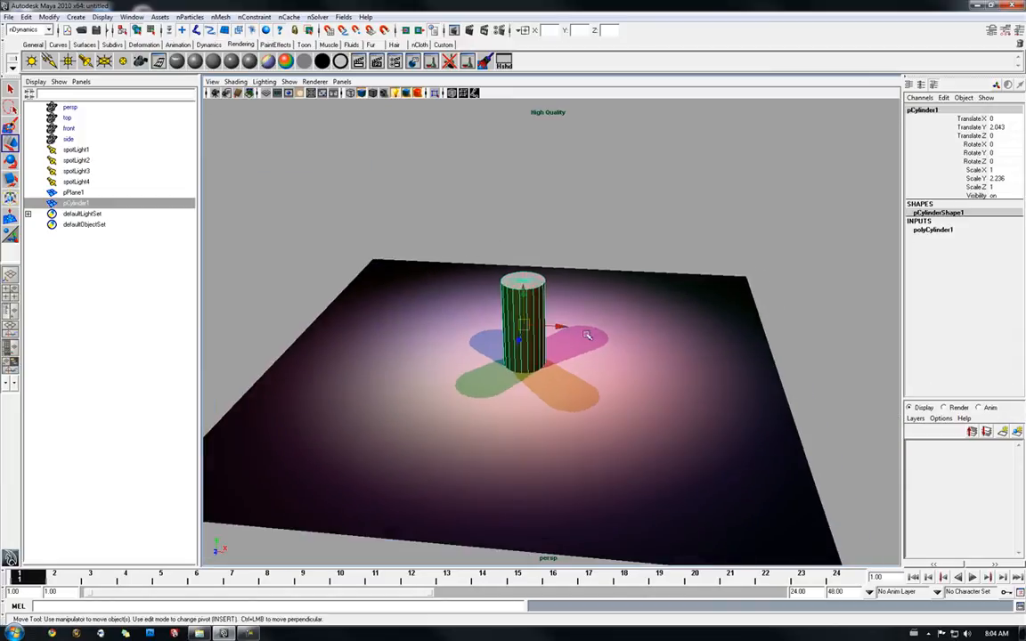
Drag the cylinder around and off centre, watching its coloured shadows update live
left_click_drag(523, 329, 443, 293)
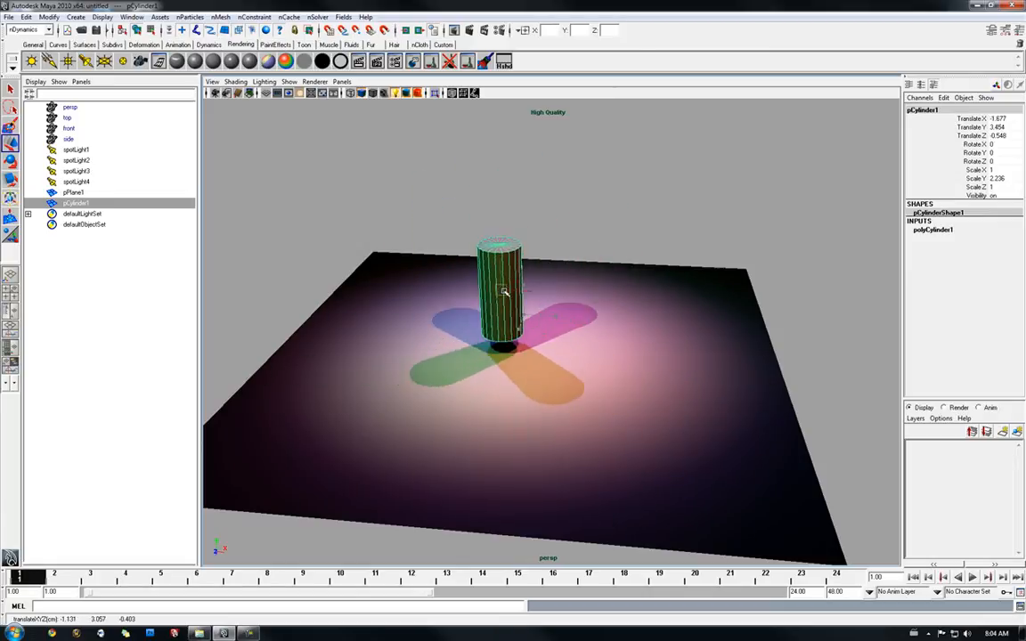
left_click_drag(498, 289, 541, 294)
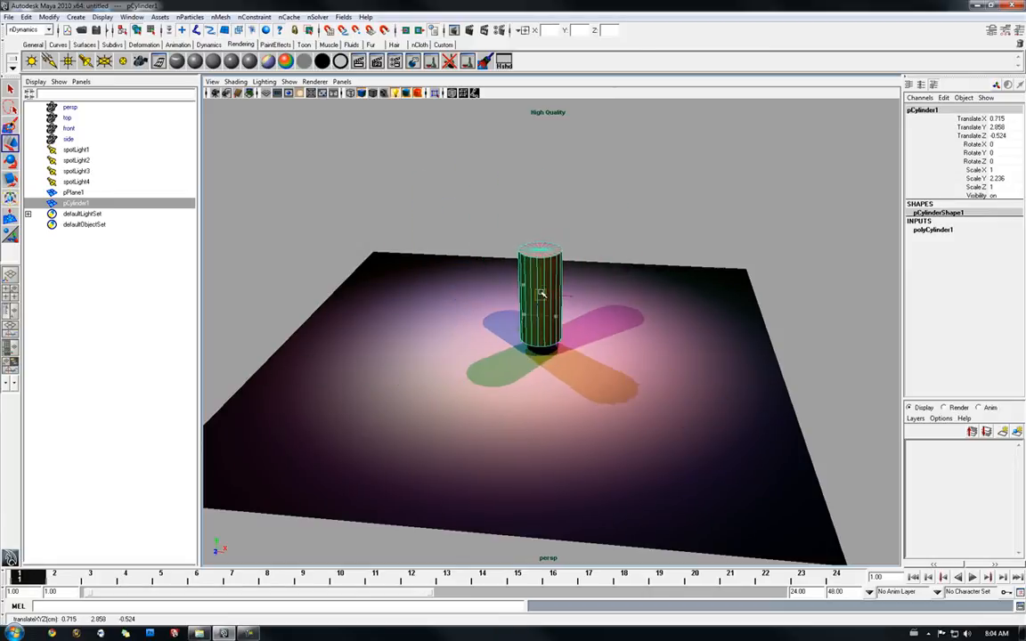
left_click_drag(541, 293, 554, 316)
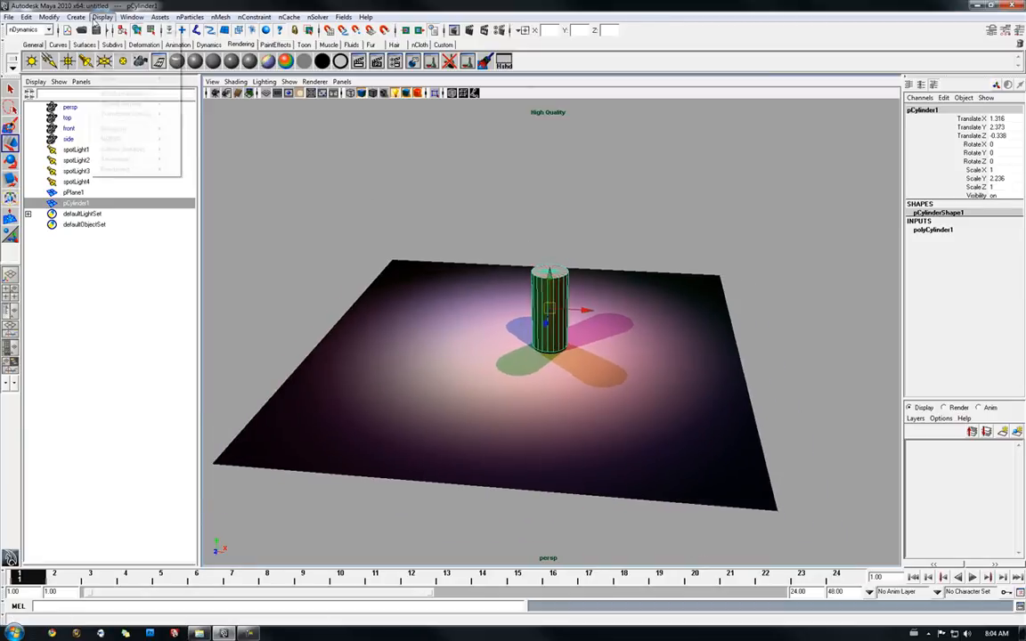
Create a polygon torus and position it hovering beside the cylinder
left_click(75, 19)
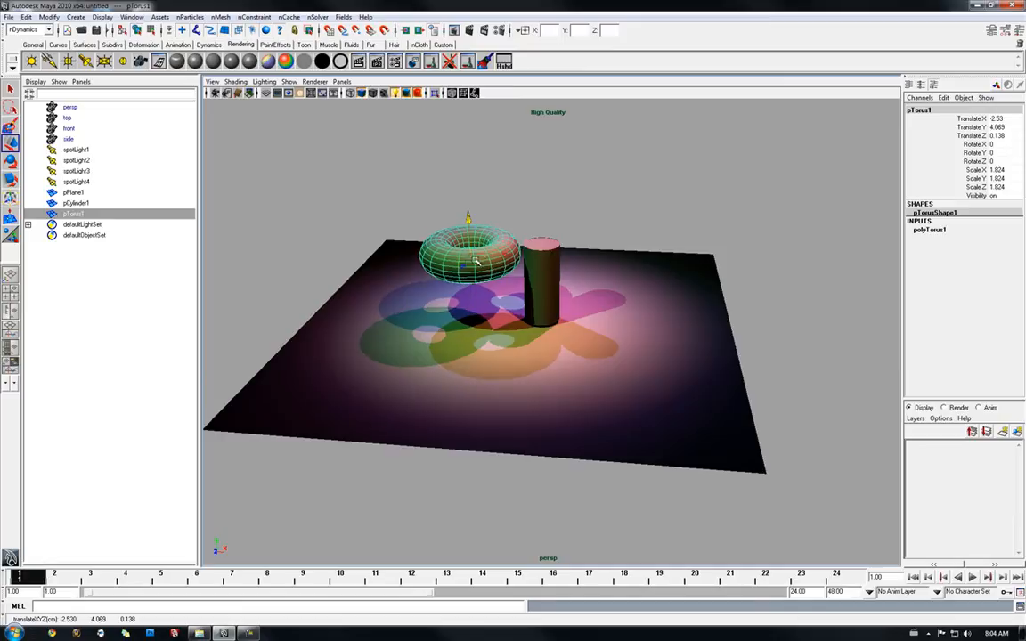
left_click_drag(469, 254, 472, 274)
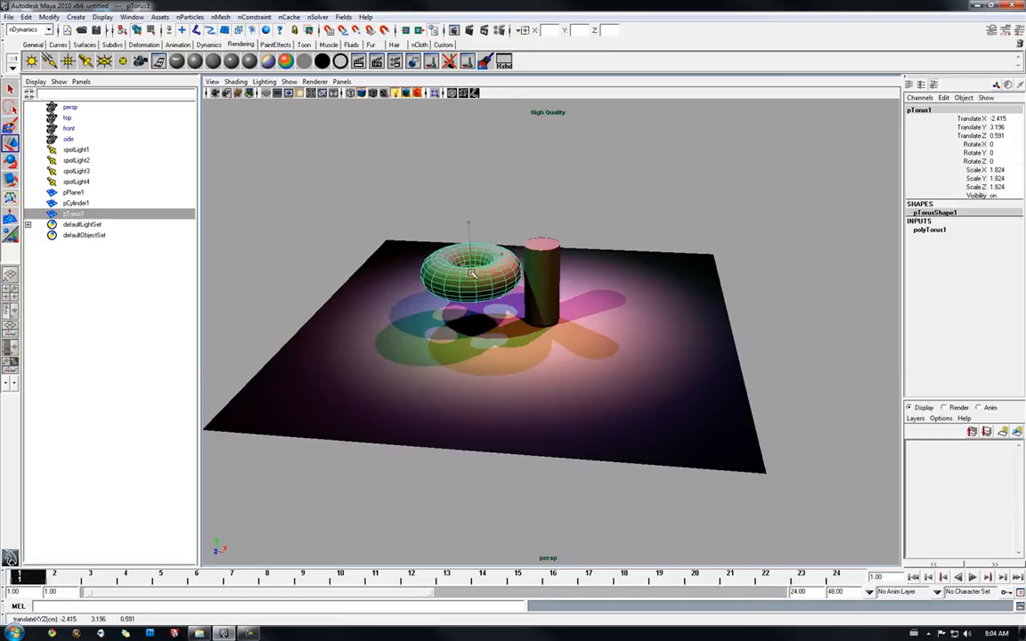
left_click_drag(472, 271, 632, 285)
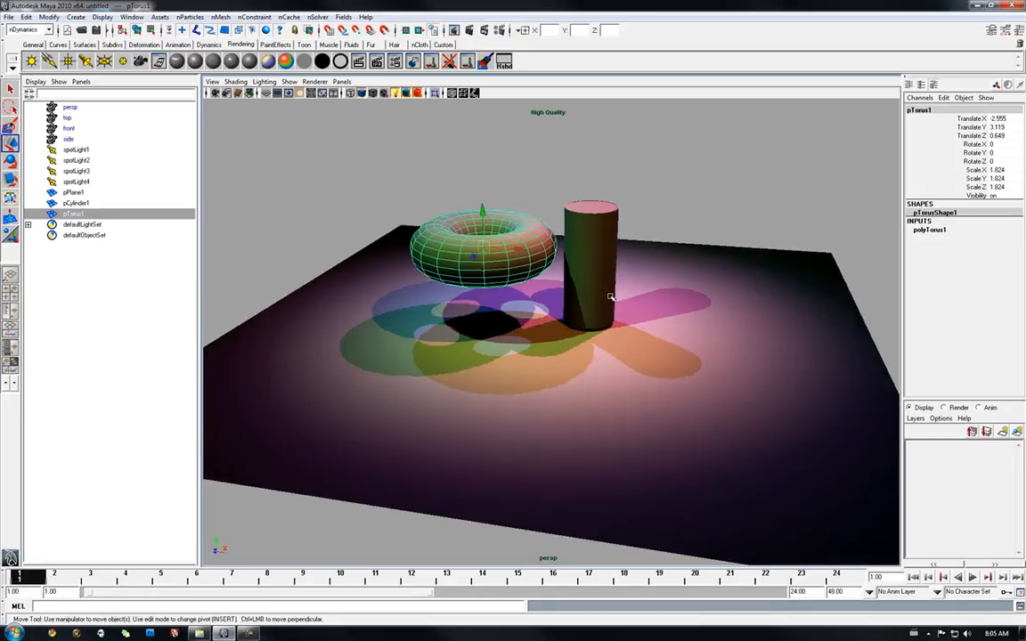
left_click_drag(610, 296, 481, 258)
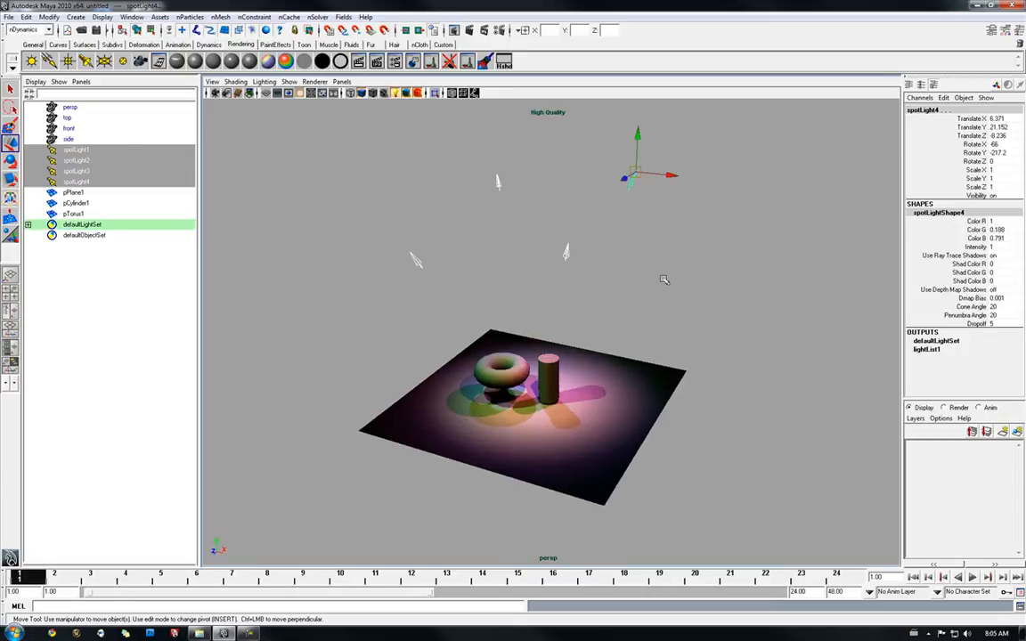
mouse_move(655, 275)
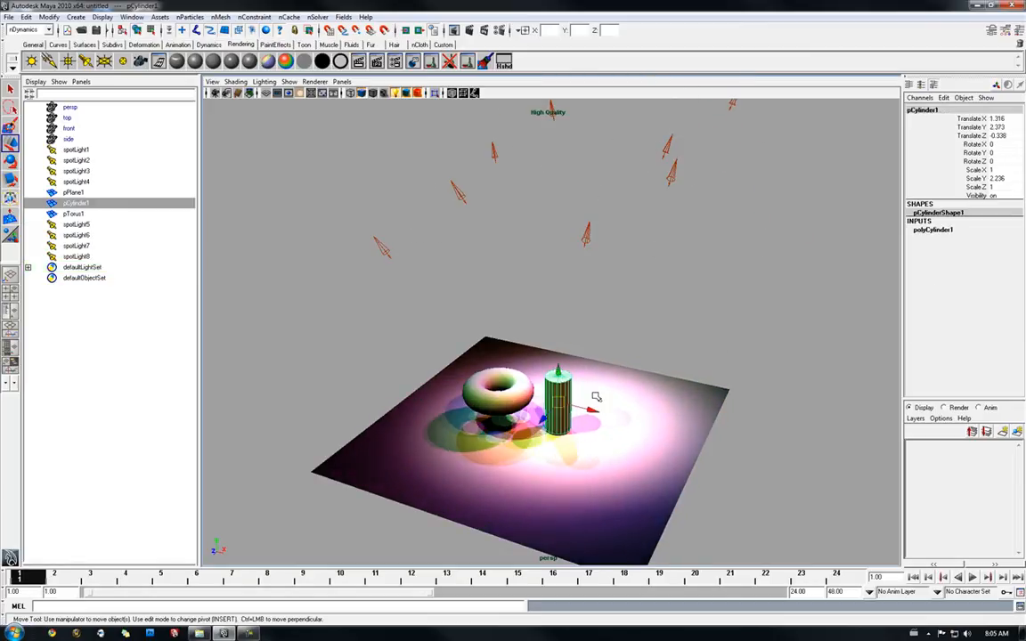
Move the cylinder to the back of the plane and return it near the torus, checking shadows
left_click_drag(556, 396, 636, 348)
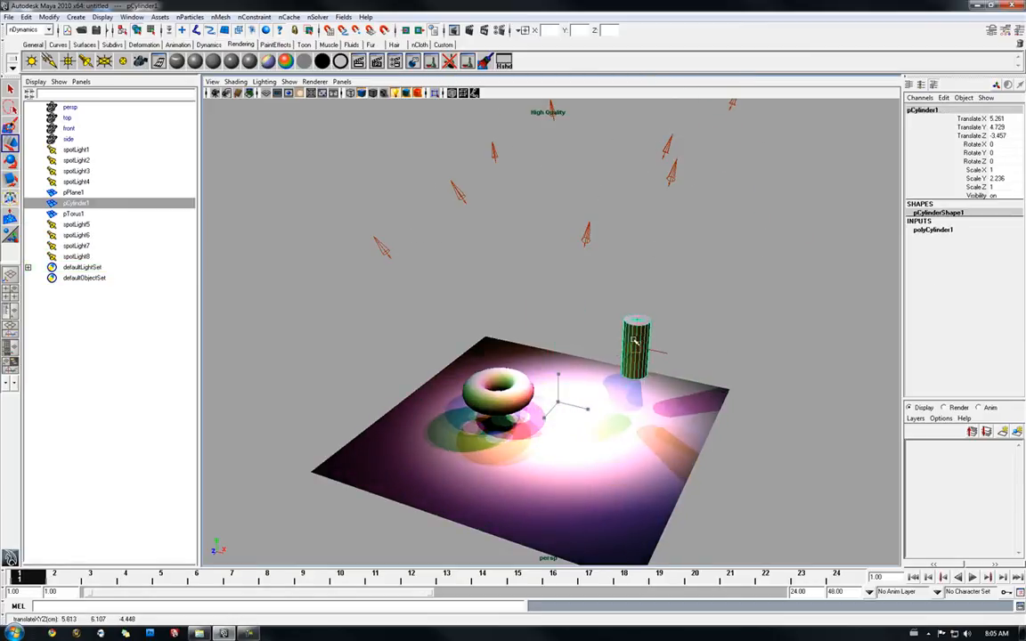
left_click_drag(635, 347, 575, 383)
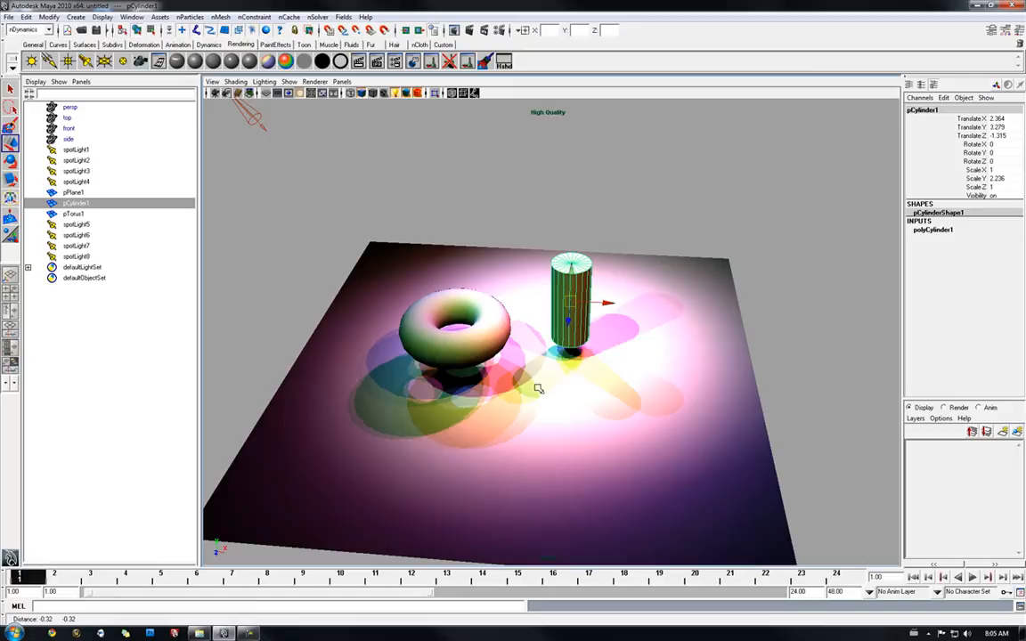
left_click_drag(538, 389, 549, 385)
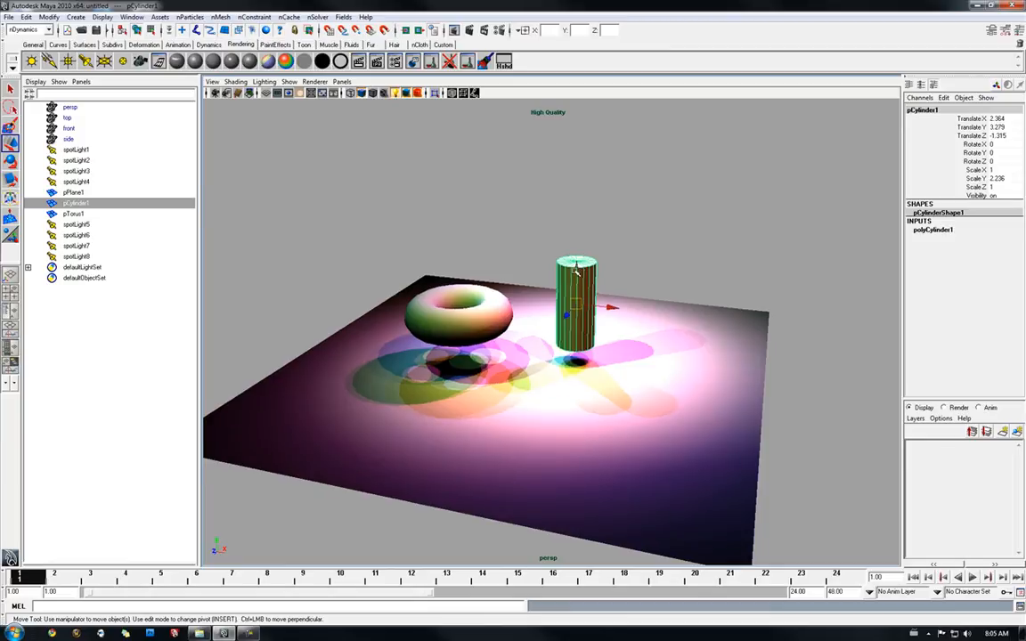
left_click_drag(577, 285, 575, 316)
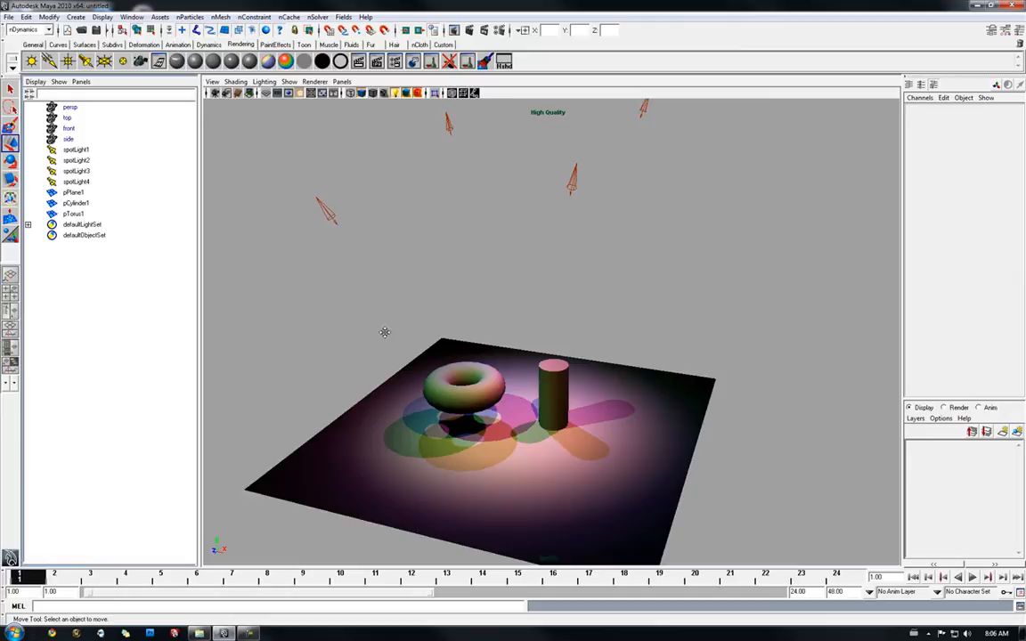
Select spotLight4 alone in the Outliner and show its attributes with the light Type list
left_click(86, 182)
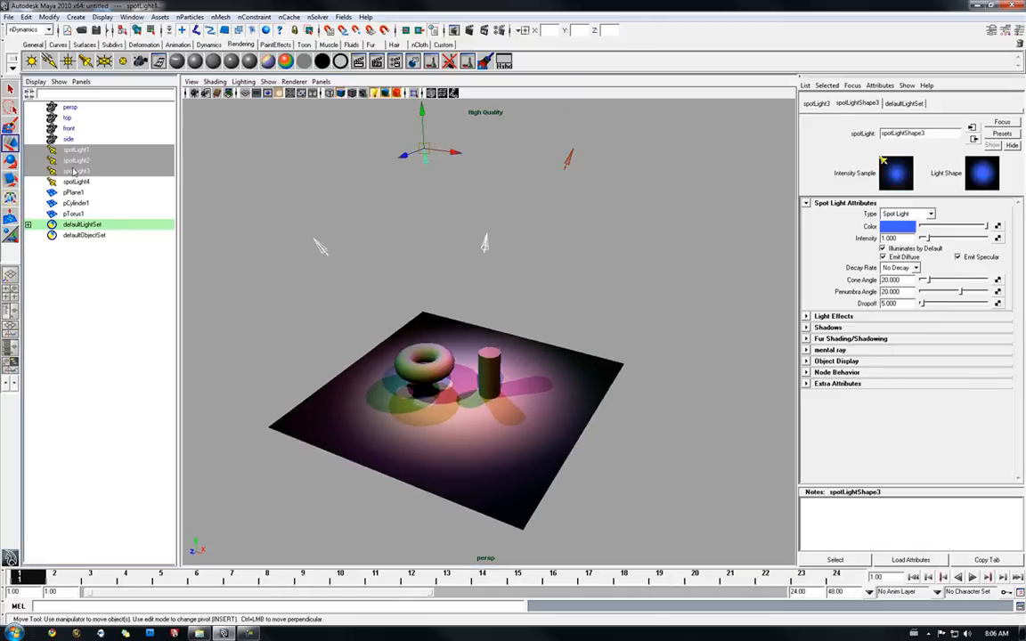
left_click(81, 182)
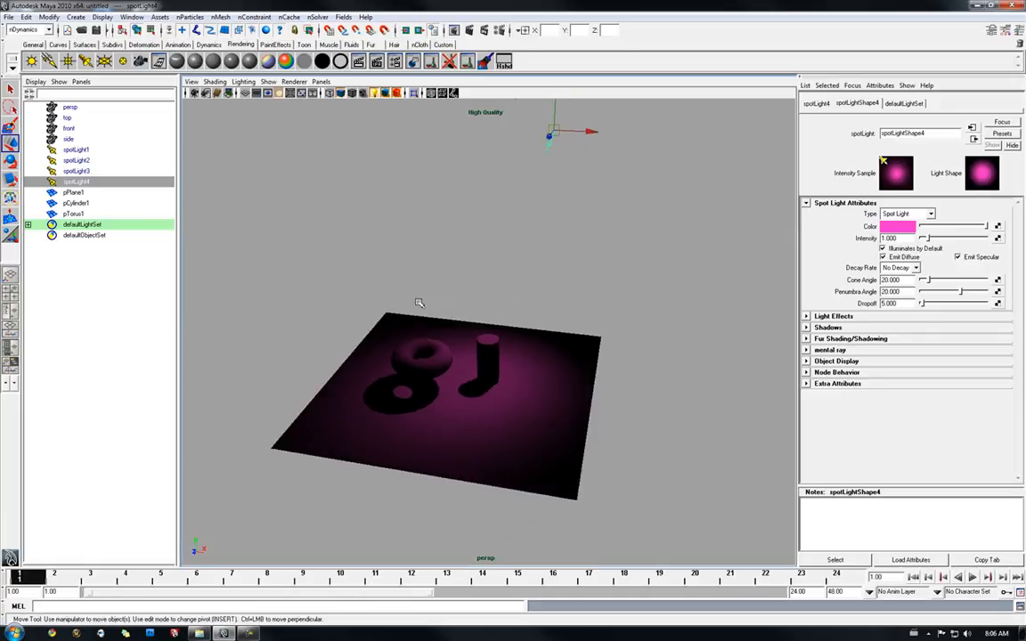
left_click(902, 213)
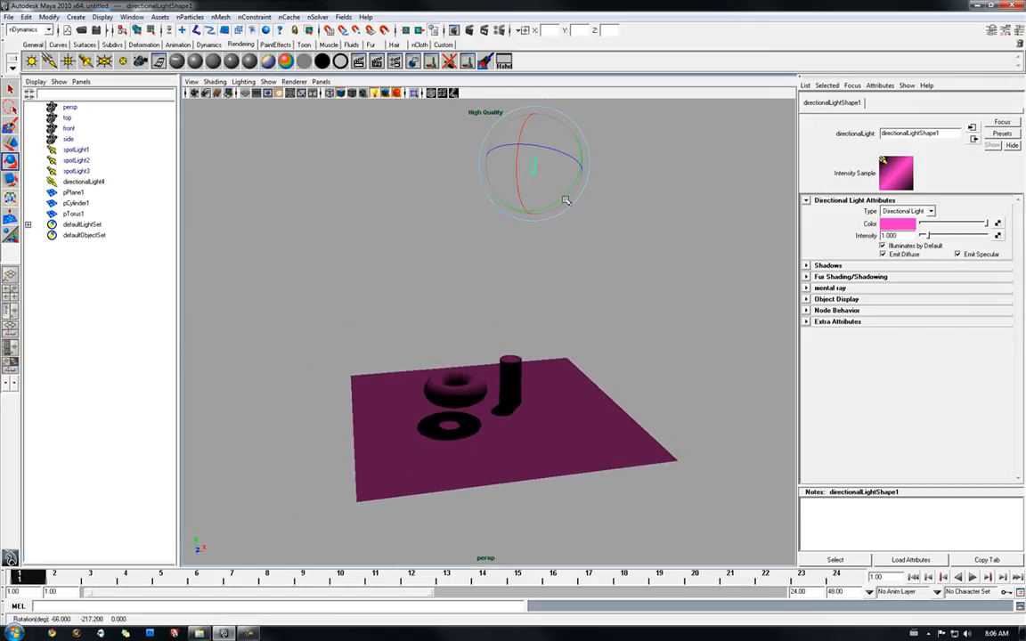
Rotate the pink directional light, then change its Type to Volume Light
left_click_drag(565, 198, 566, 204)
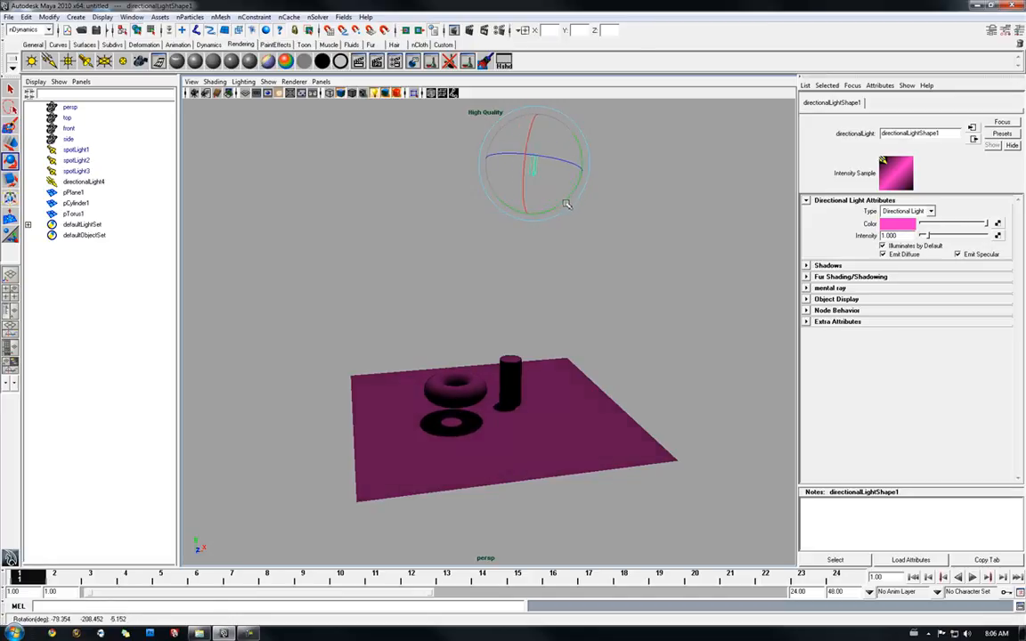
left_click_drag(565, 203, 597, 310)
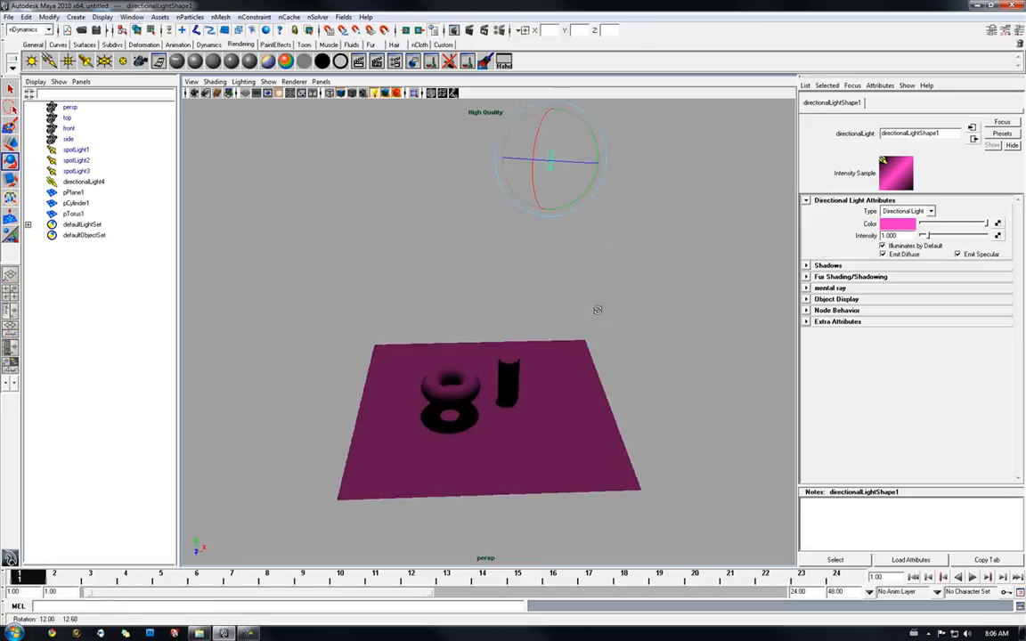
left_click(918, 210)
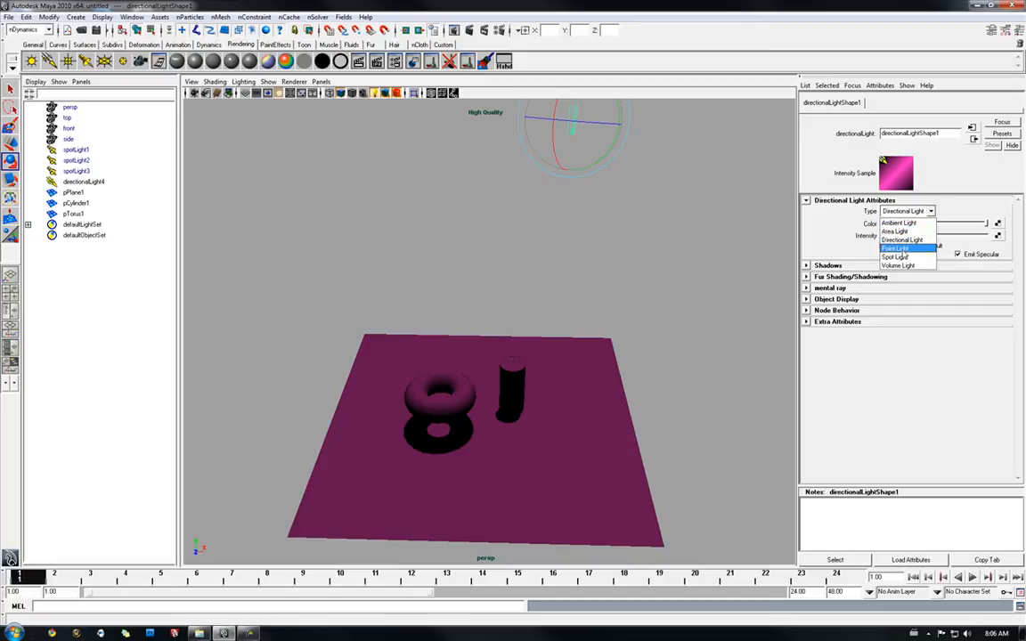
left_click(895, 248)
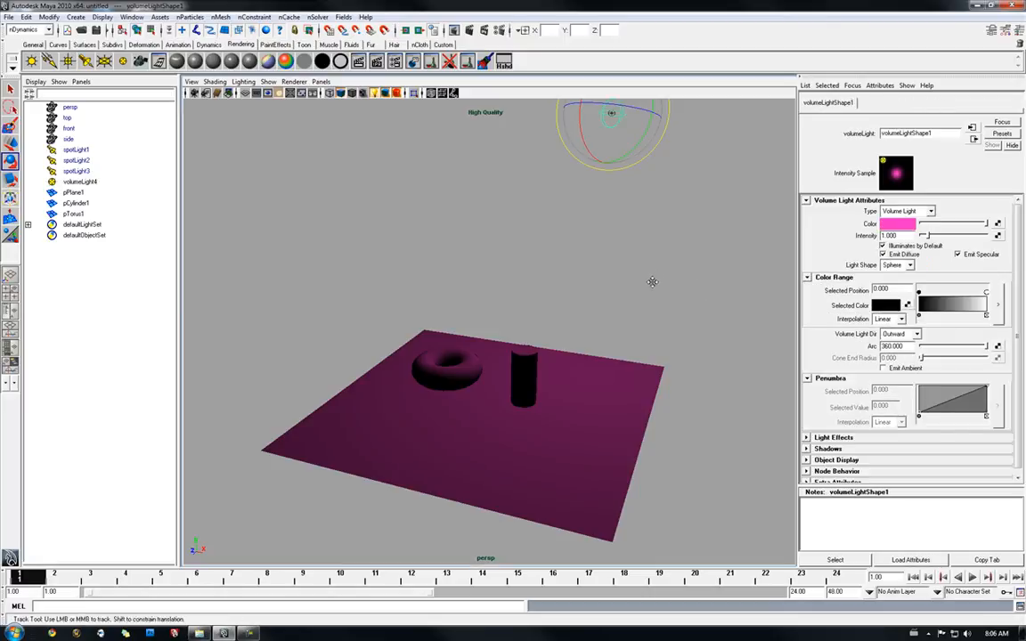
left_click_drag(653, 282, 644, 286)
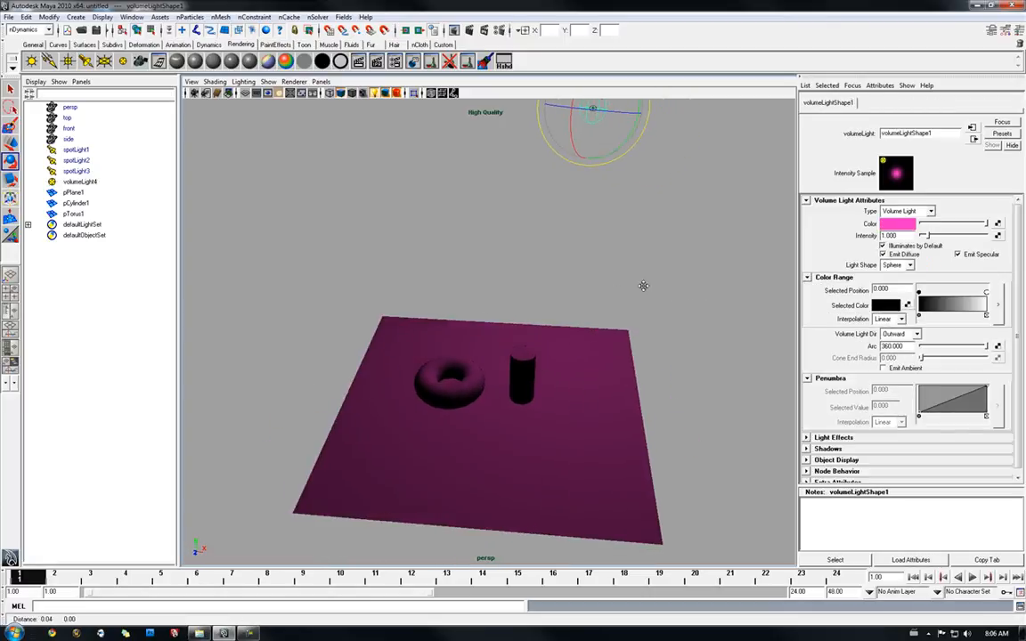
Change the pink light to an Area Light and inspect its ray-traced shadows on the plane
left_click(924, 211)
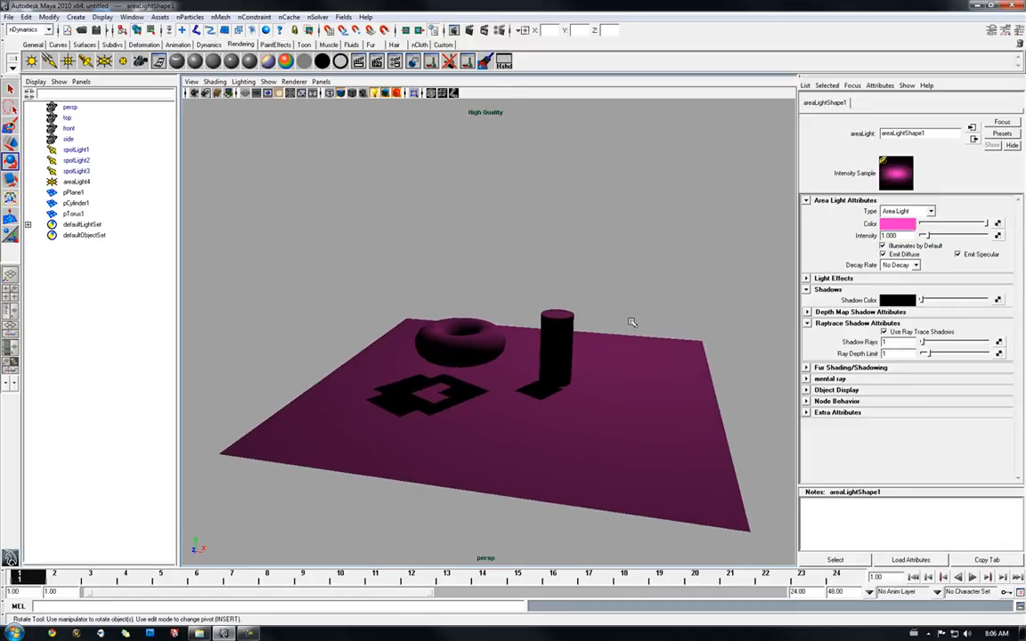
left_click_drag(632, 322, 648, 282)
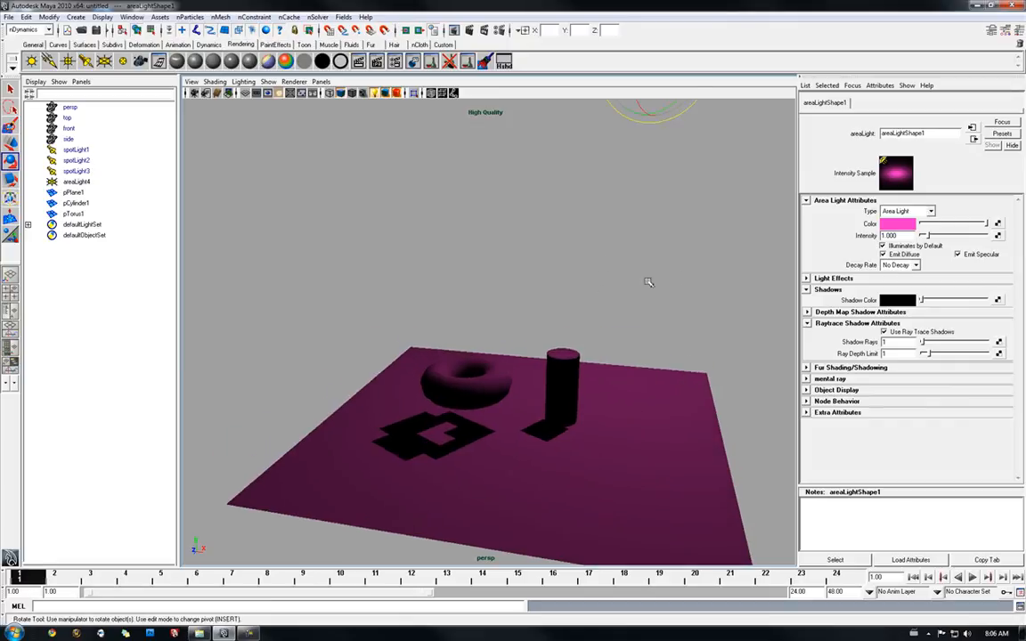
left_click_drag(648, 282, 552, 278)
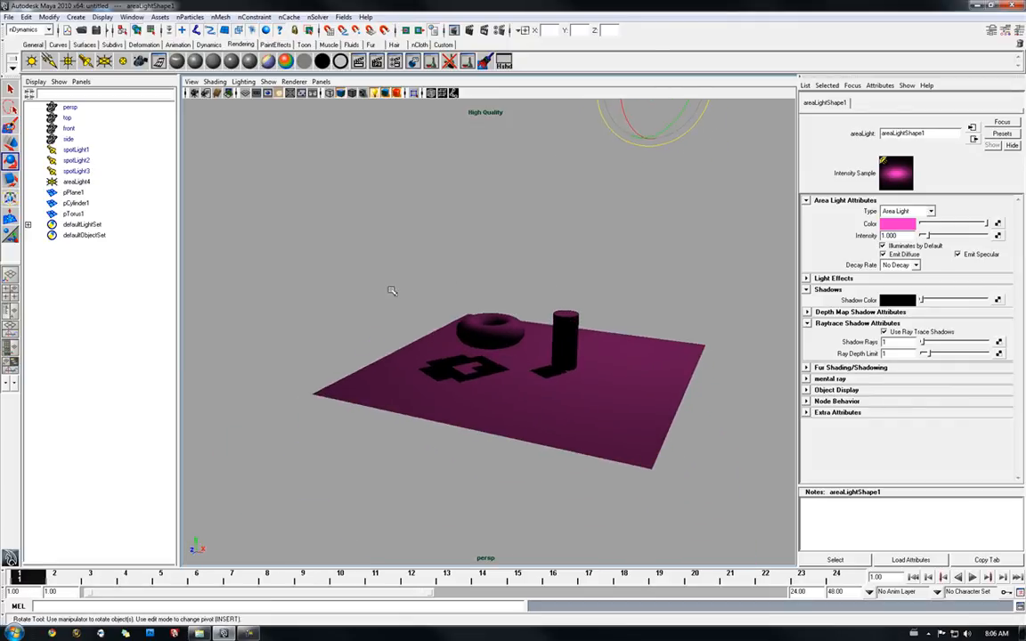
left_click_drag(392, 290, 576, 284)
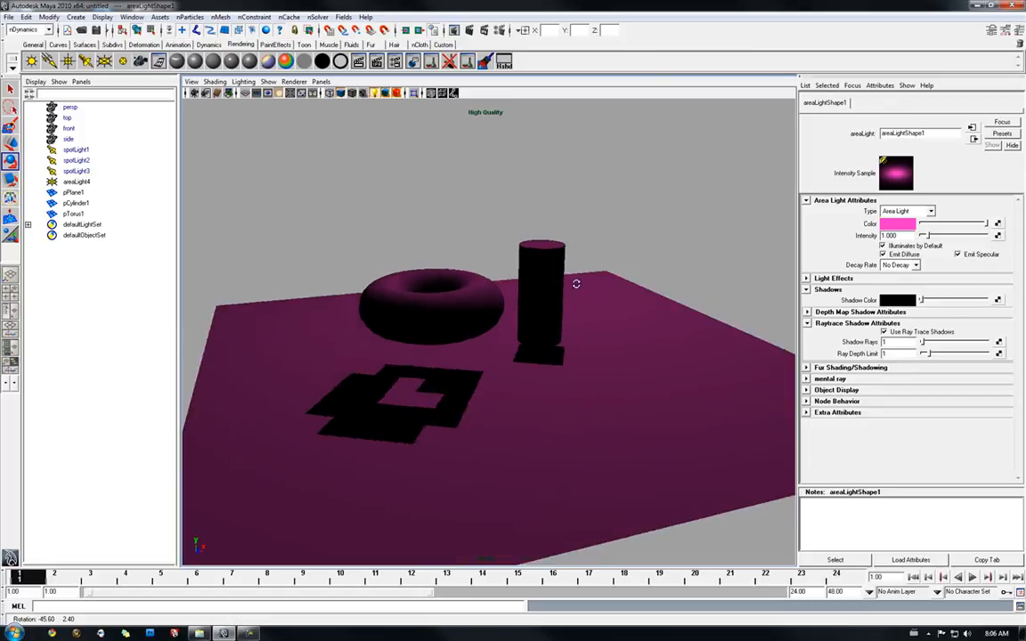
left_click_drag(576, 283, 553, 280)
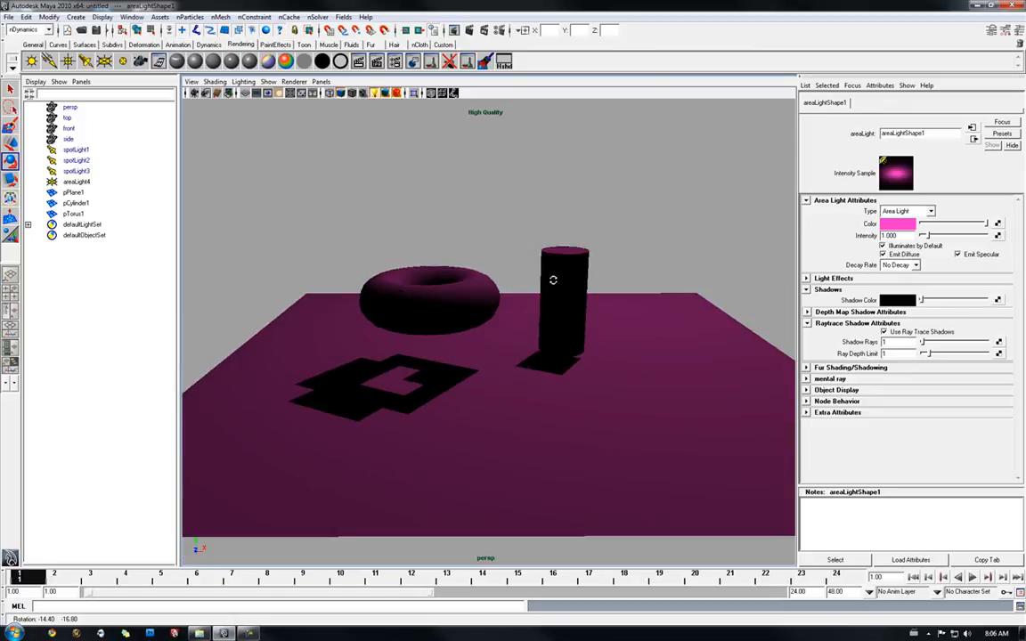
left_click_drag(552, 280, 598, 308)
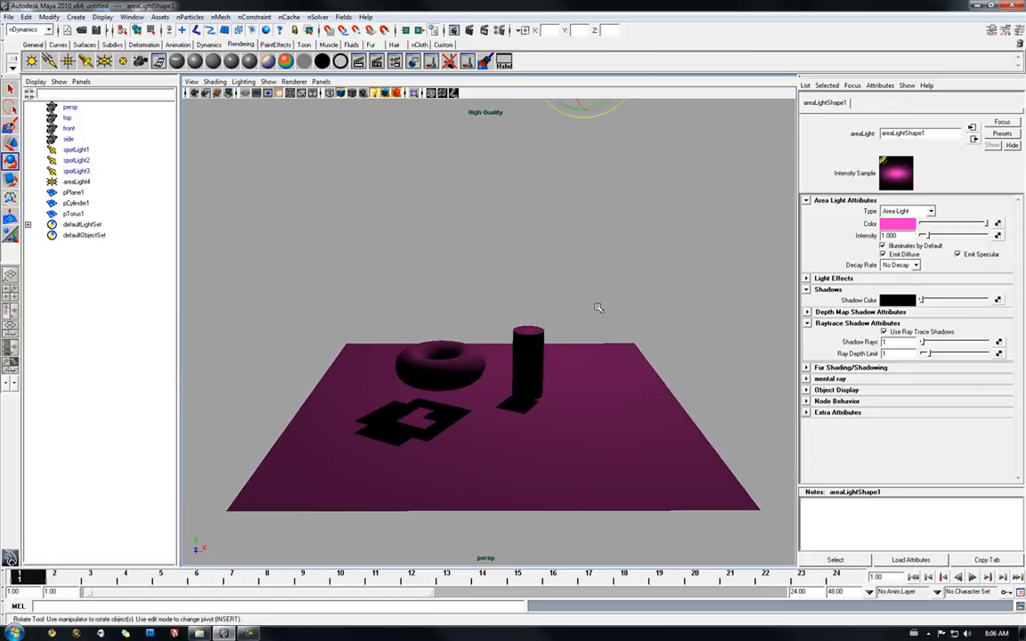
Set the pink light's Type back to Spot Light and select the cylinder in the viewport
left_click(906, 223)
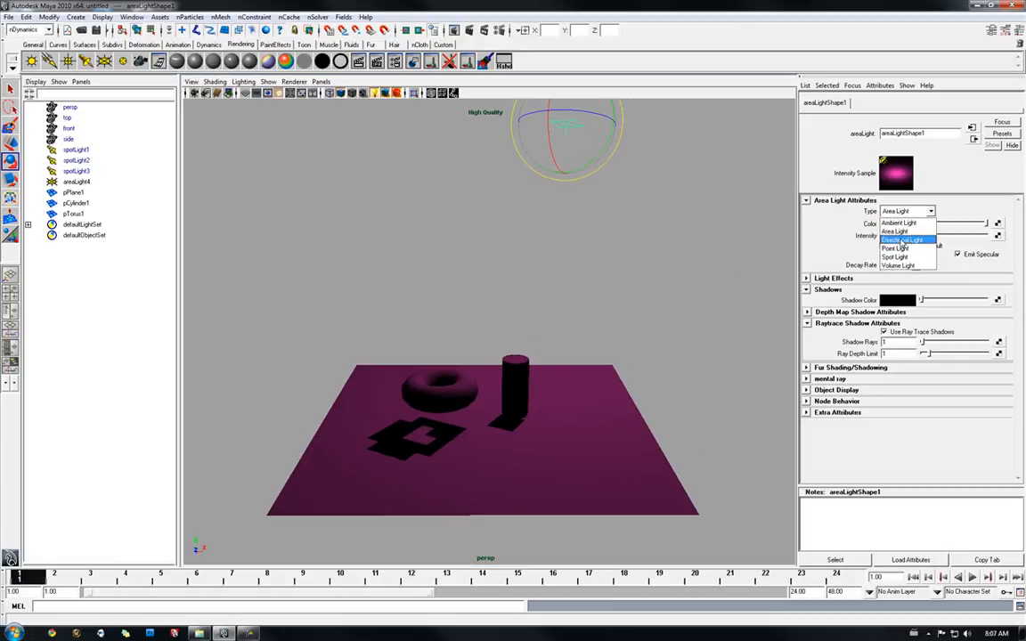
left_click(893, 256)
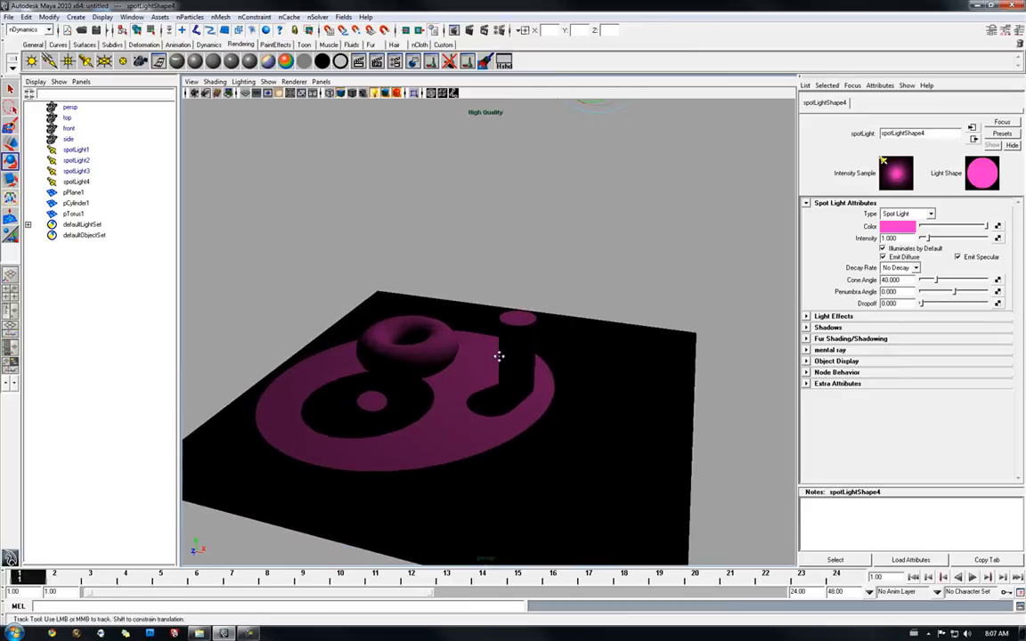
left_click_drag(498, 356, 541, 345)
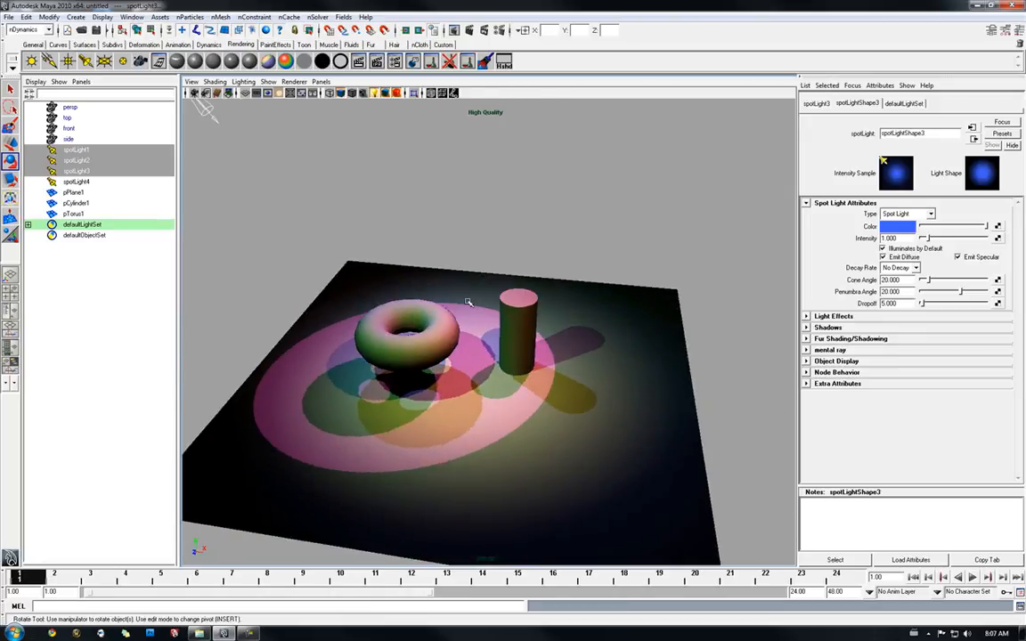
left_click(526, 320)
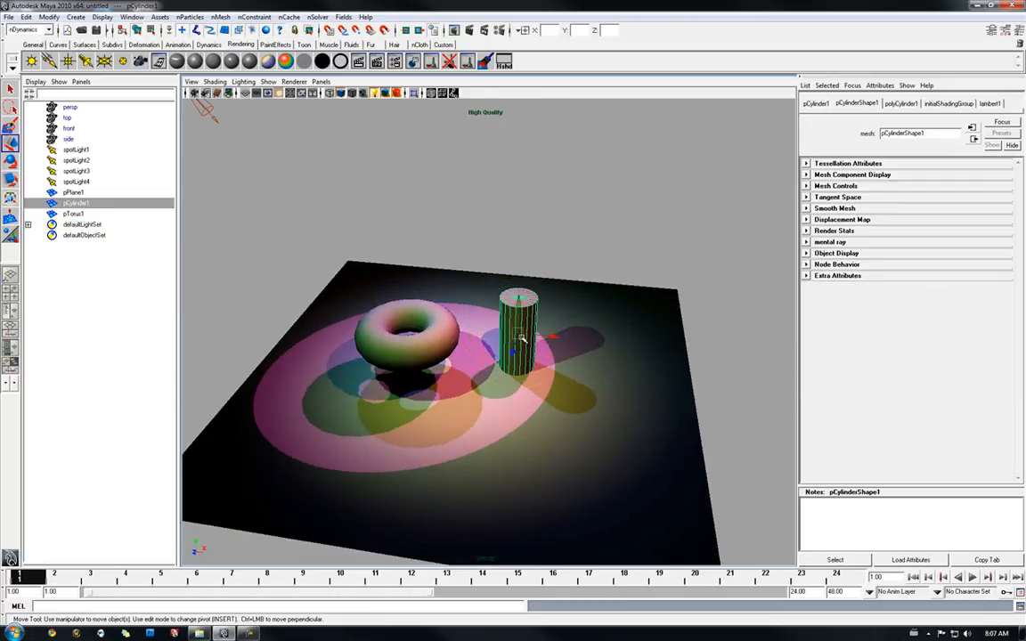